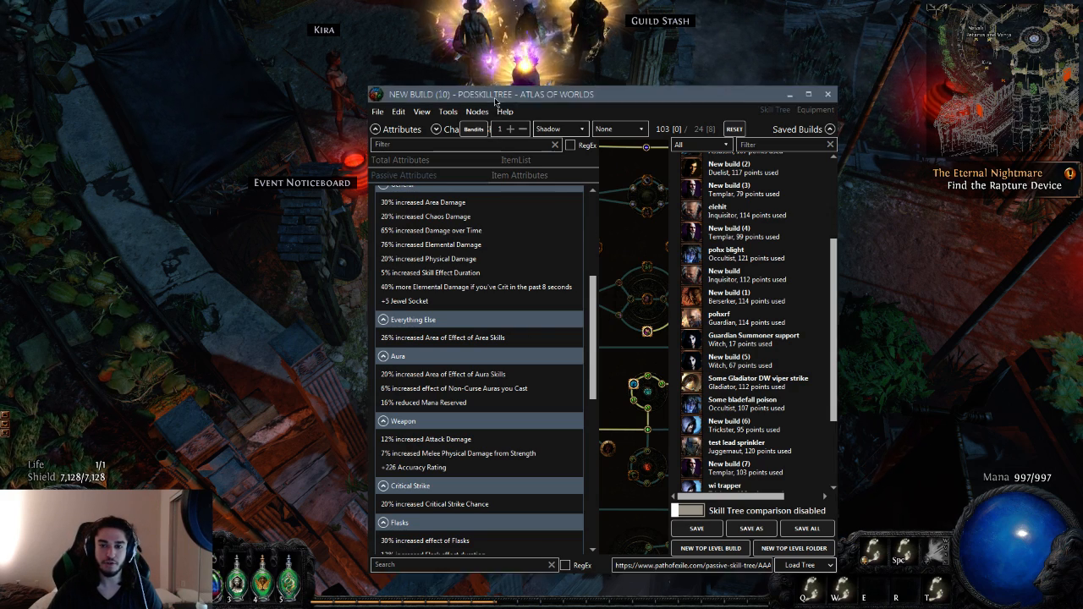
- Minimize the PoESkillTree planner to bring the Path of Exile town scene back
click(808, 94)
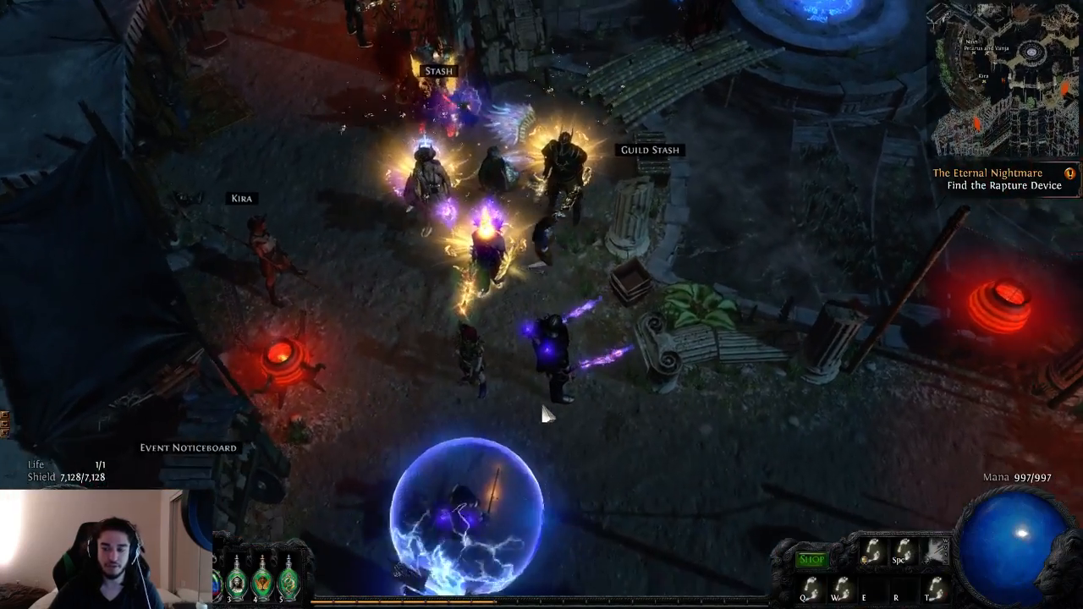
- Bring up the league challenge list and scroll through it
key(Return)
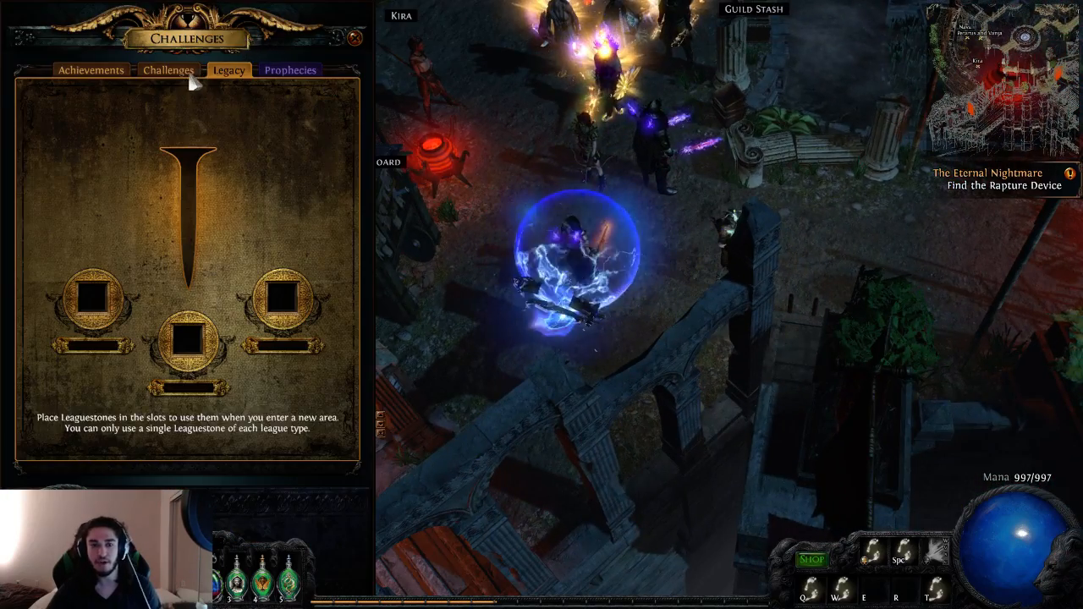
click(168, 70)
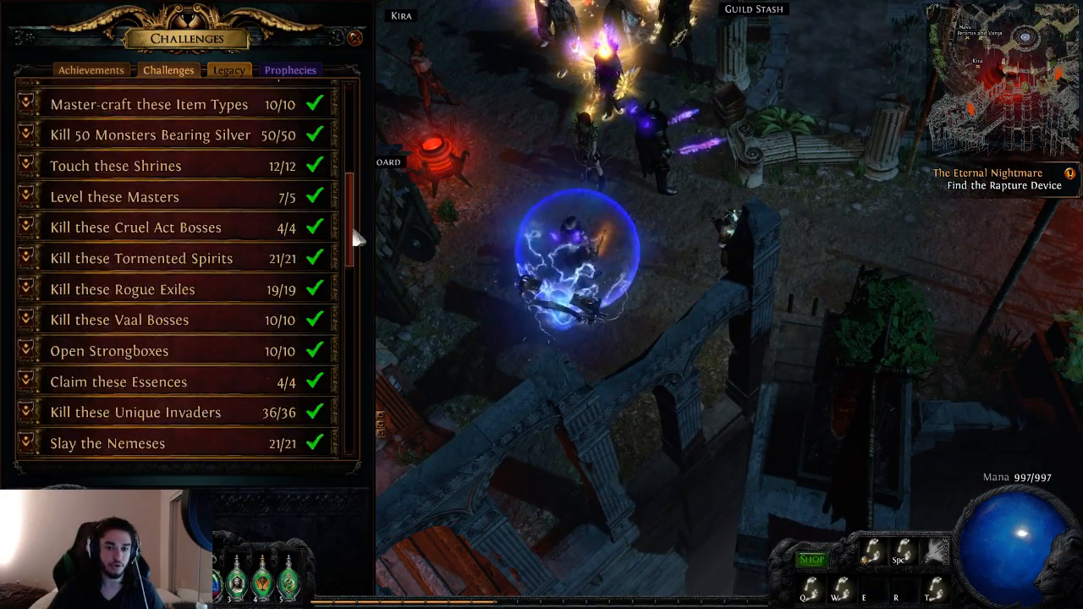
scroll(down, 3)
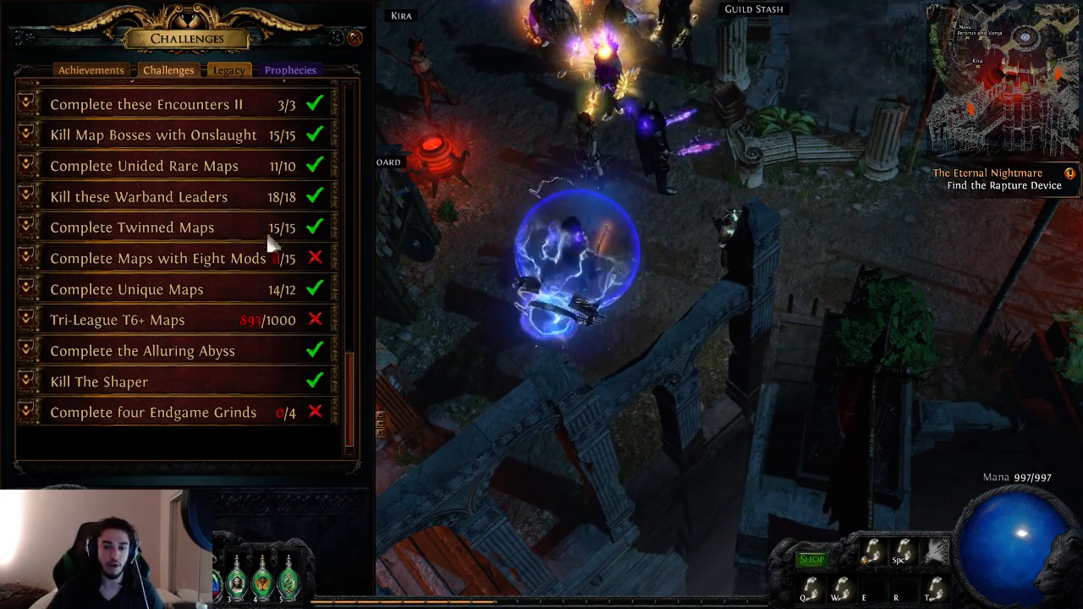
scroll(up, 3)
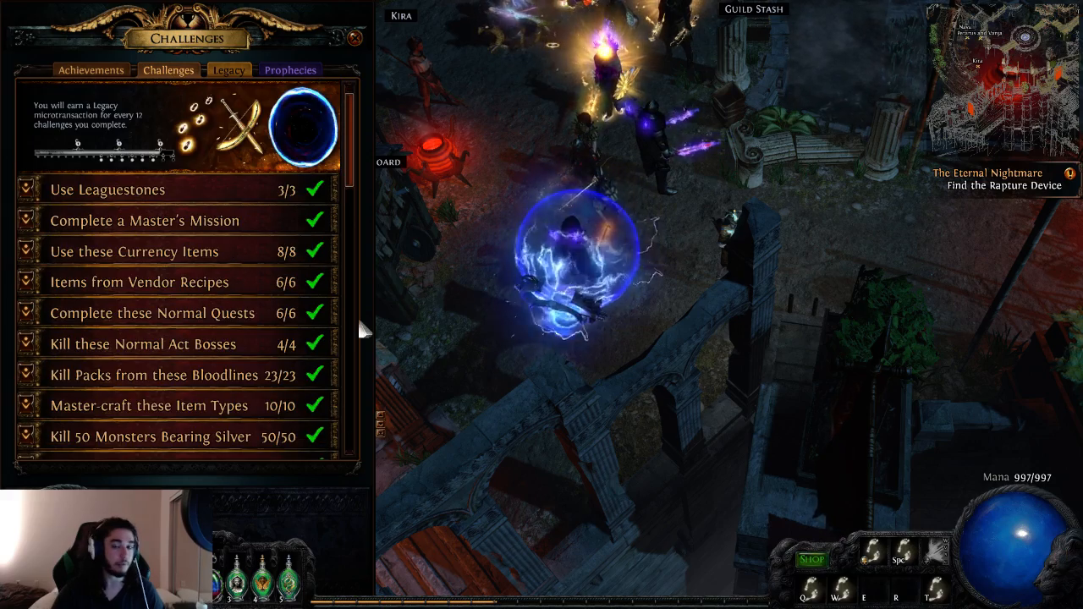
scroll(down, 3)
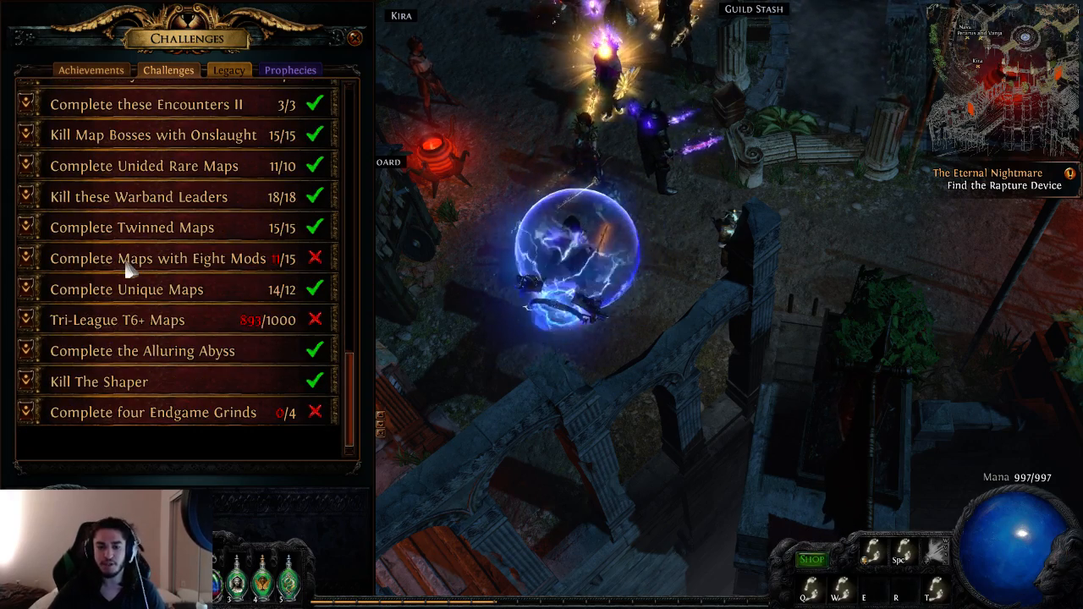
- Expand Complete Maps with Eight Mods and another unfinished challenge to read details
click(158, 258)
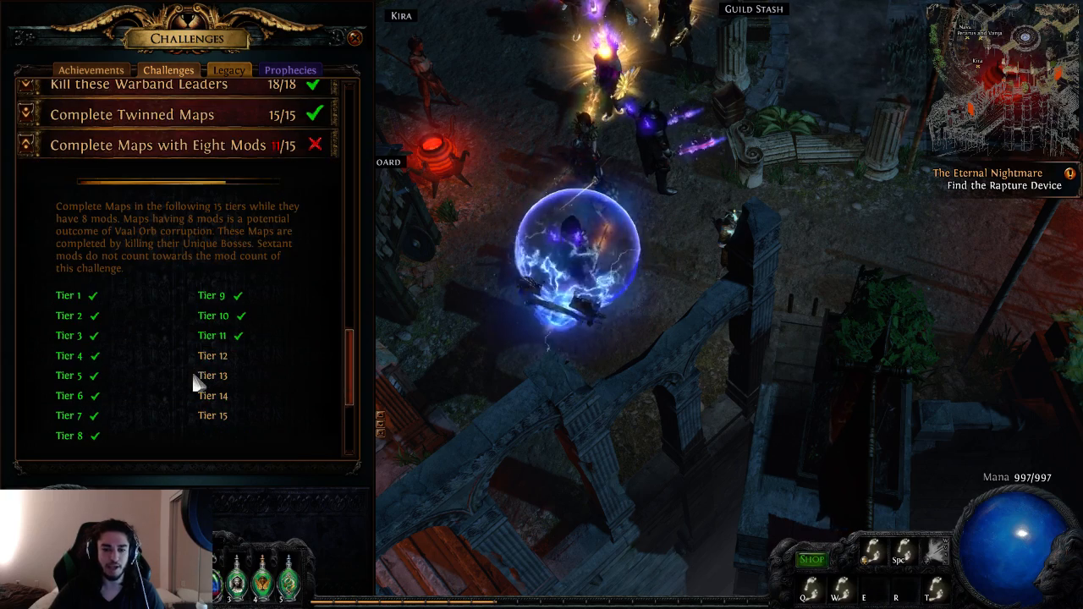
scroll(up, 3)
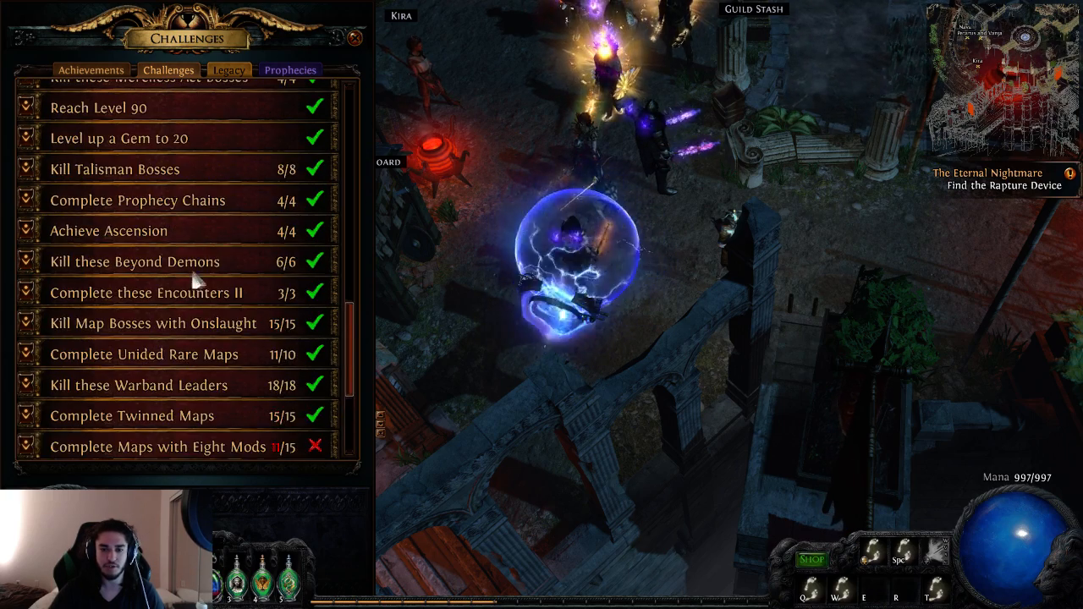
scroll(down, 3)
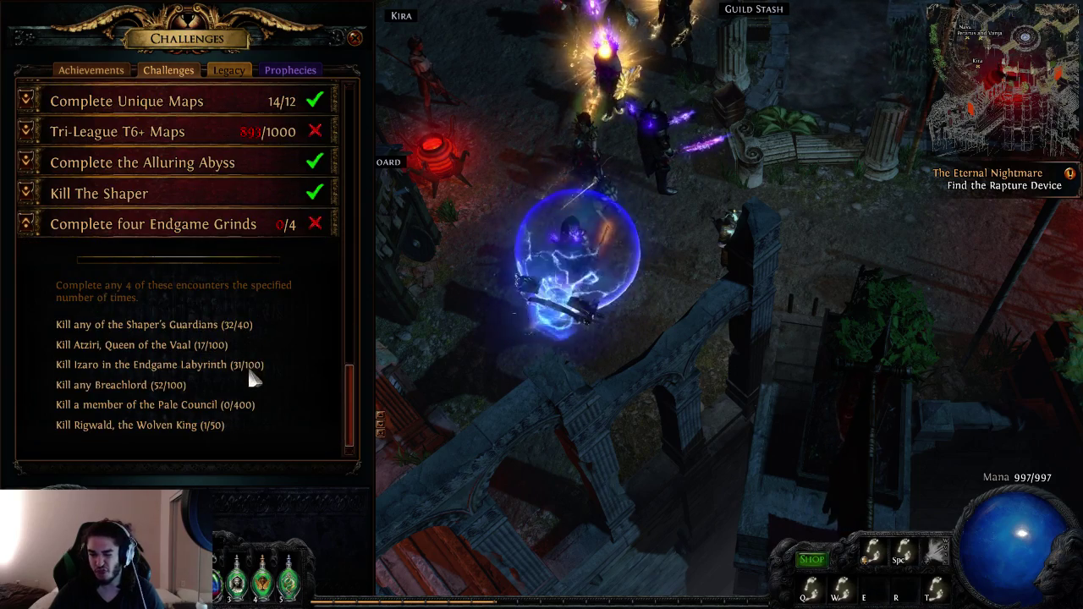
scroll(up, 3)
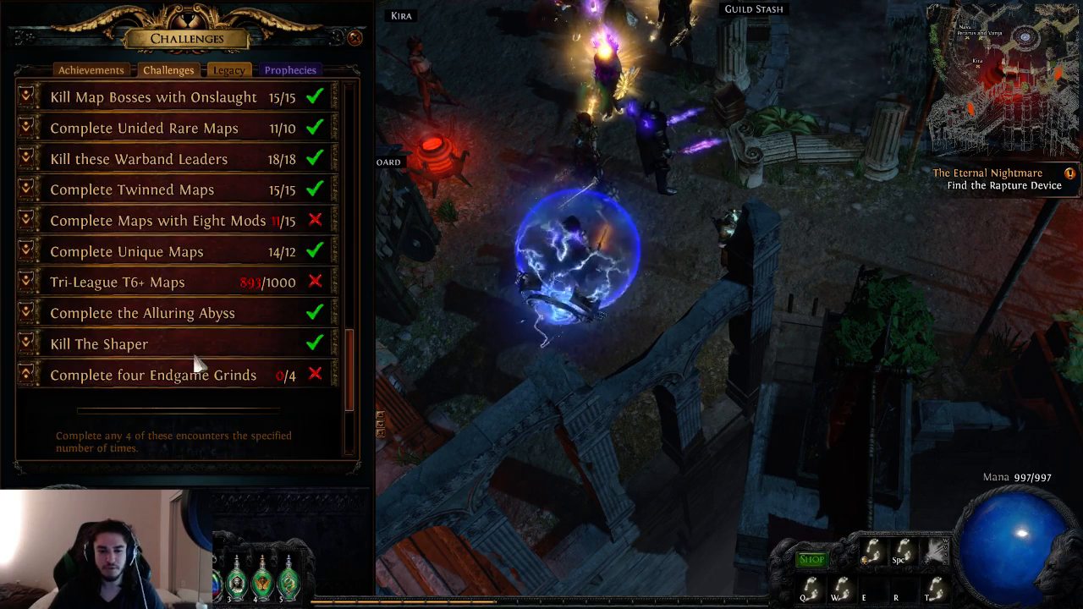
scroll(up, 3)
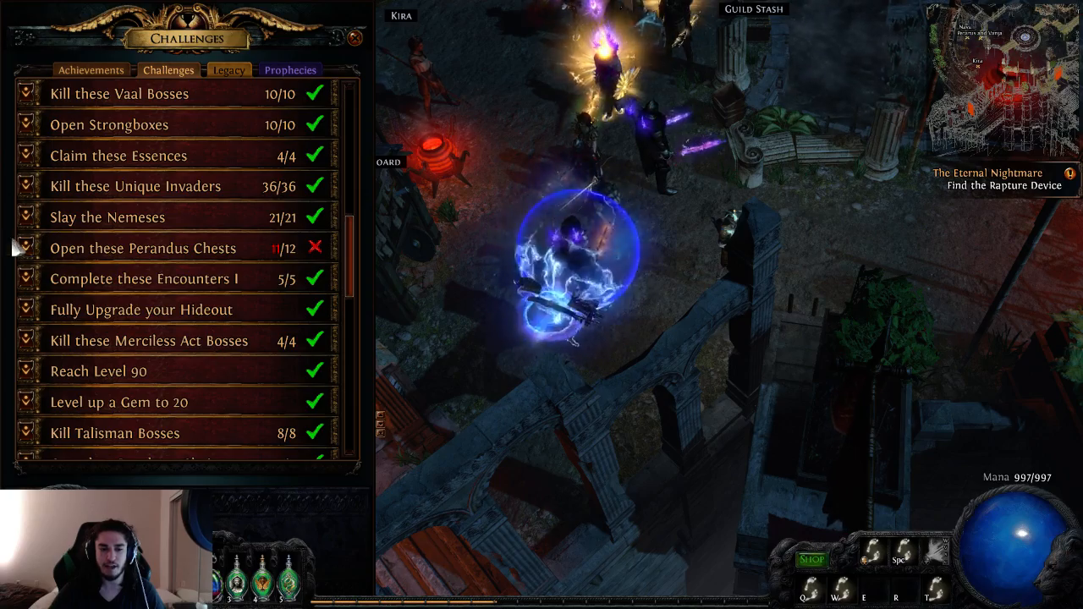
click(142, 248)
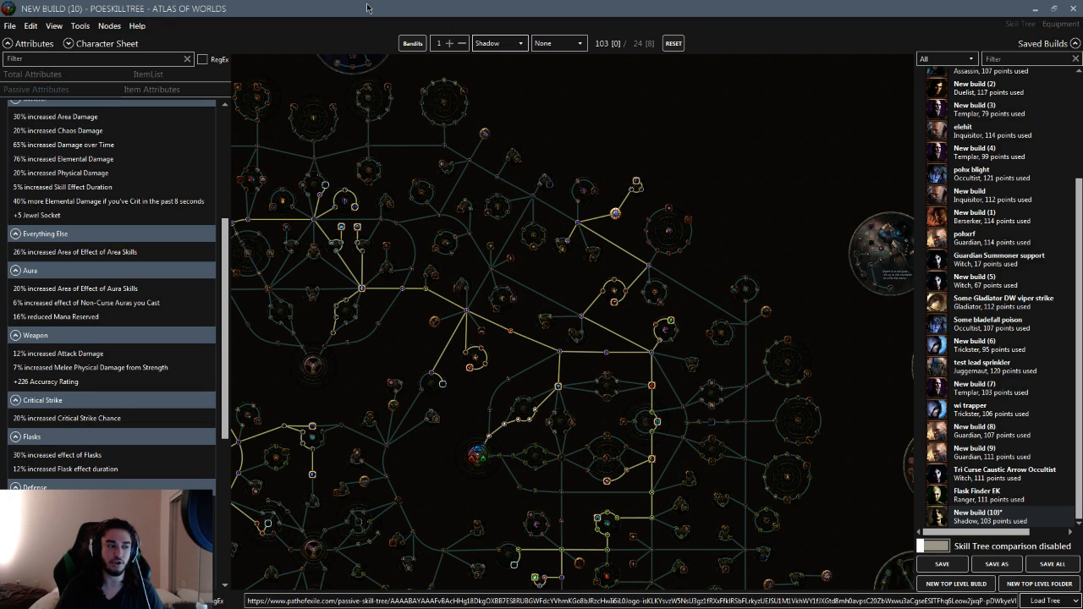
mouse_move(399, 83)
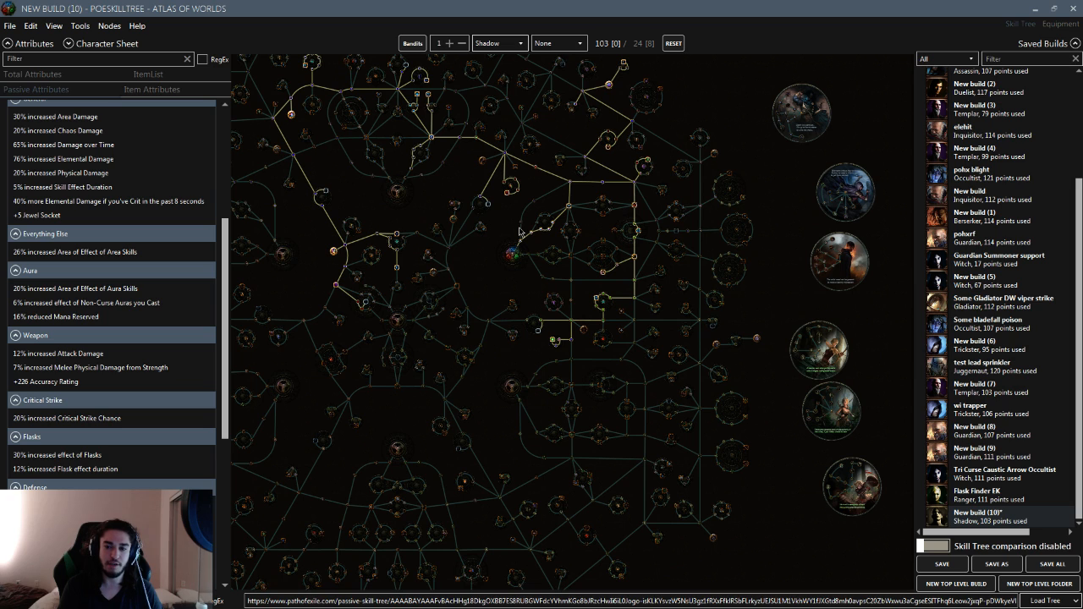
- Zoom in and allocate critical strike chance passives, reaching 105 points
scroll(up, 3)
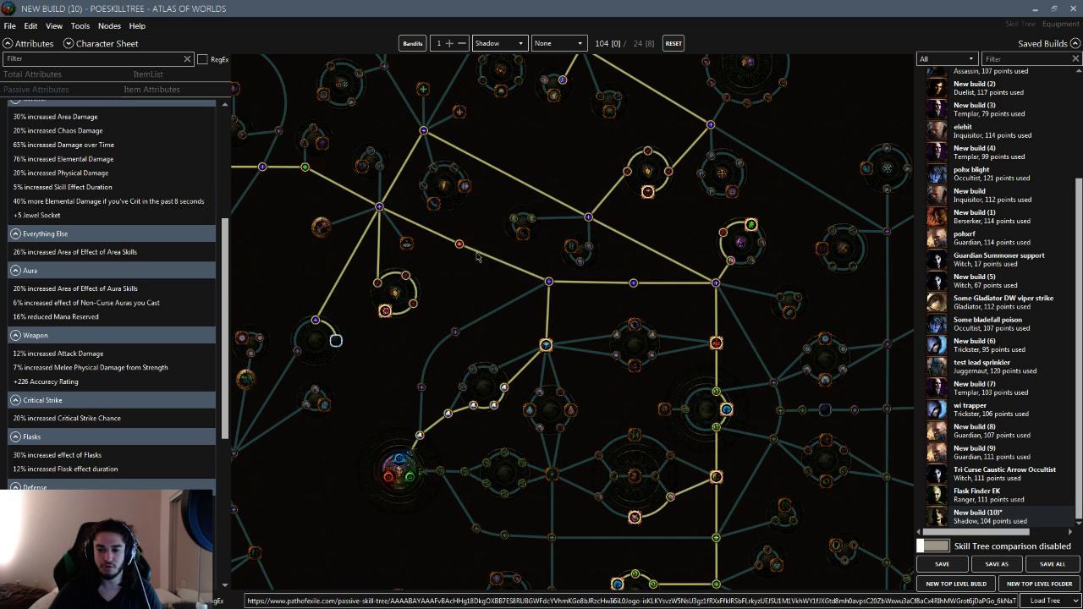
click(617, 354)
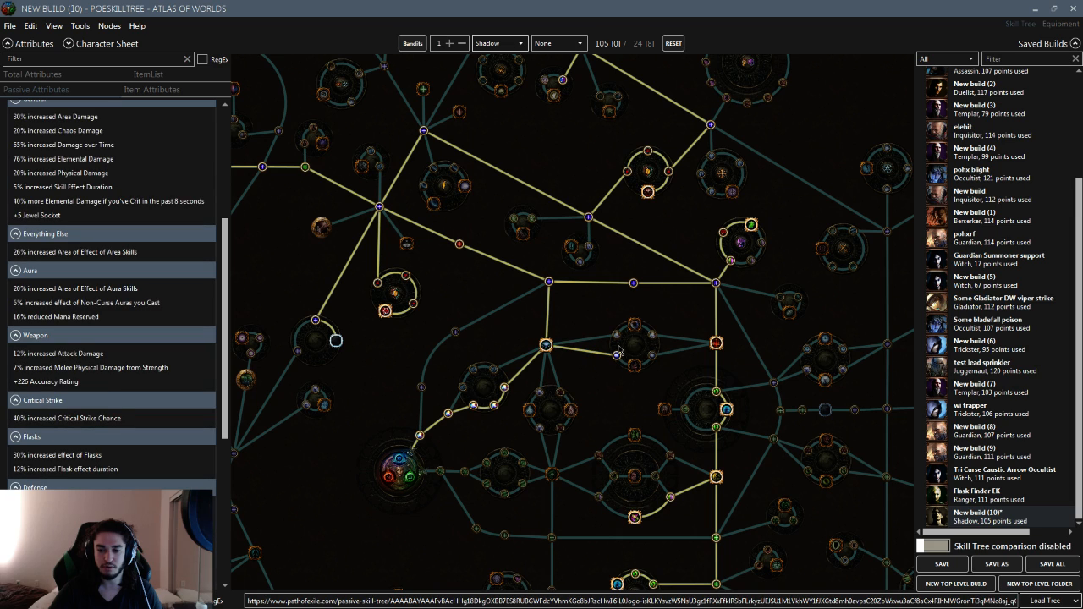
click(634, 324)
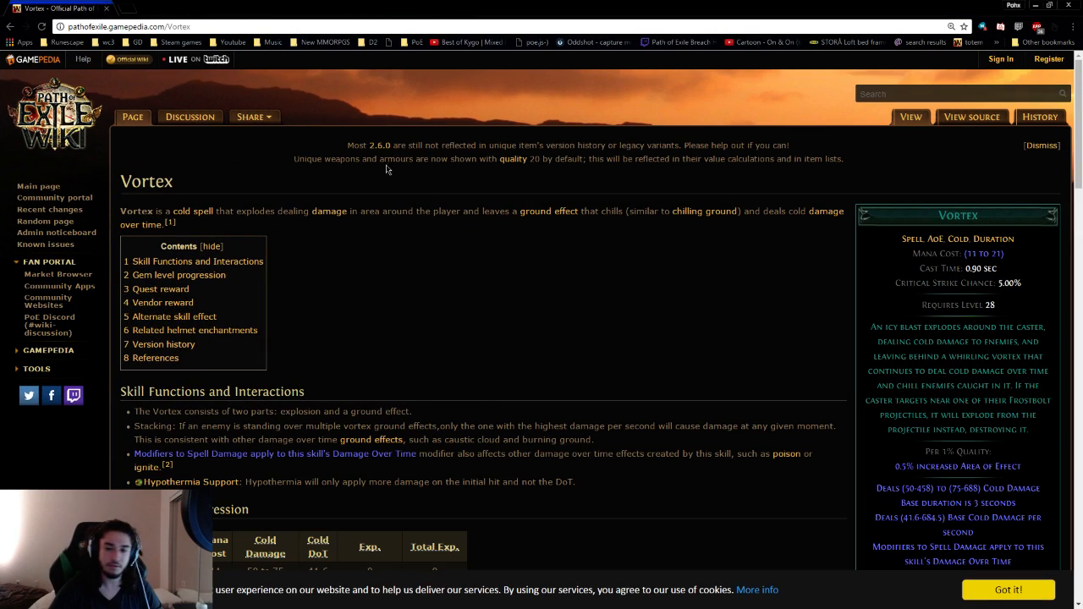
- Scroll the Vortex wiki page through its description and gem level progression table
scroll(down, 3)
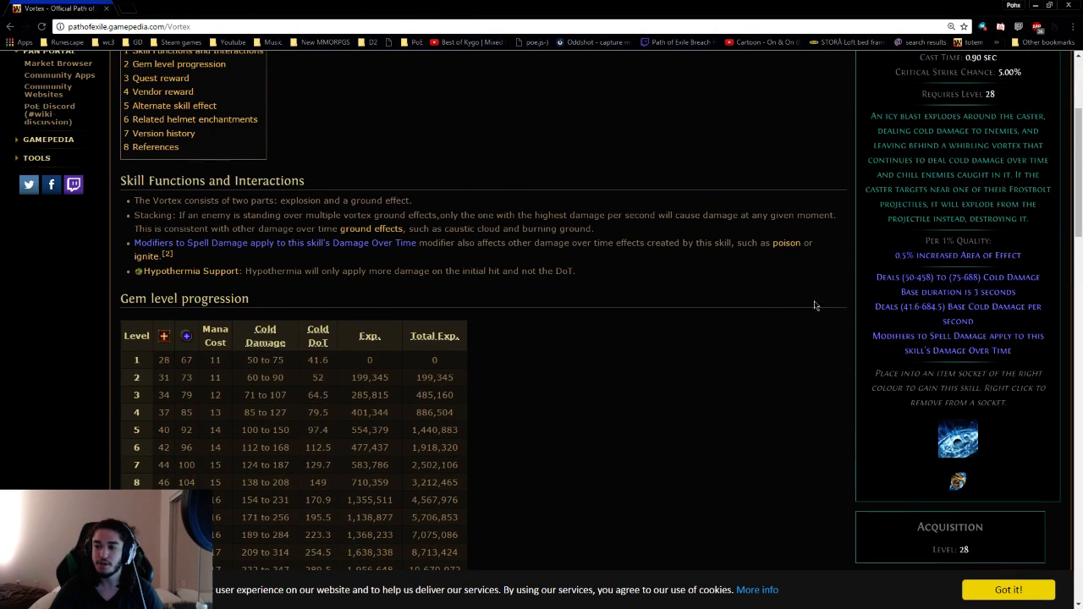
scroll(up, 3)
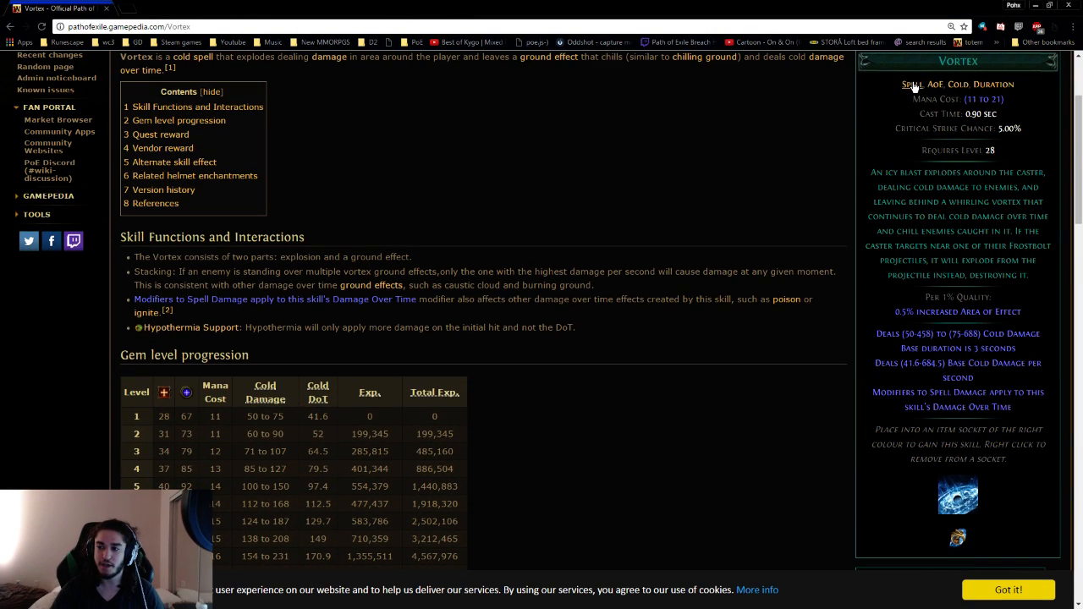
mouse_move(992, 49)
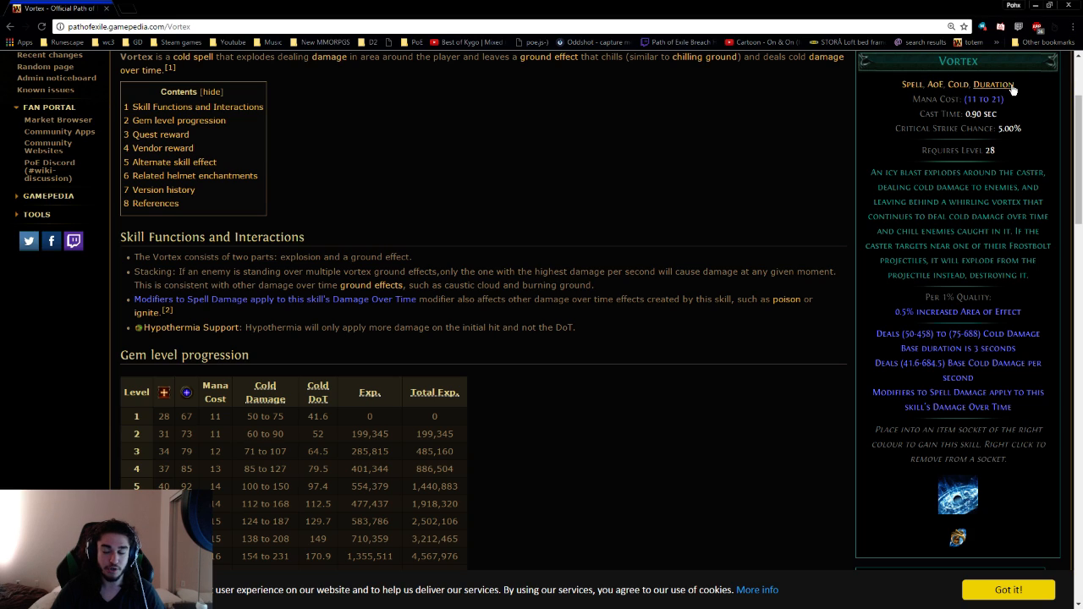
mouse_move(253, 5)
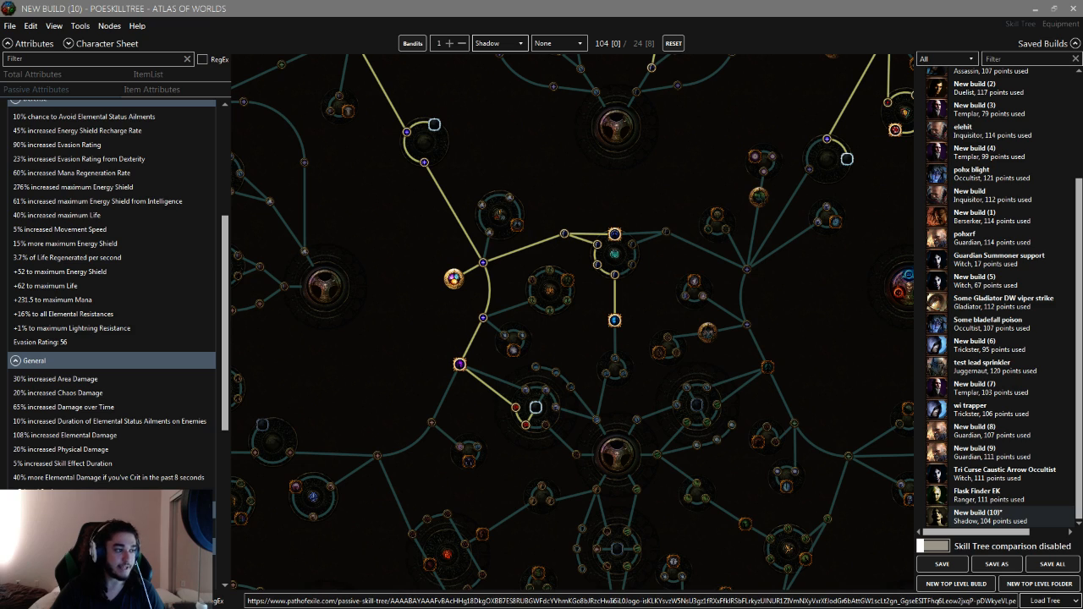
mouse_move(343, 176)
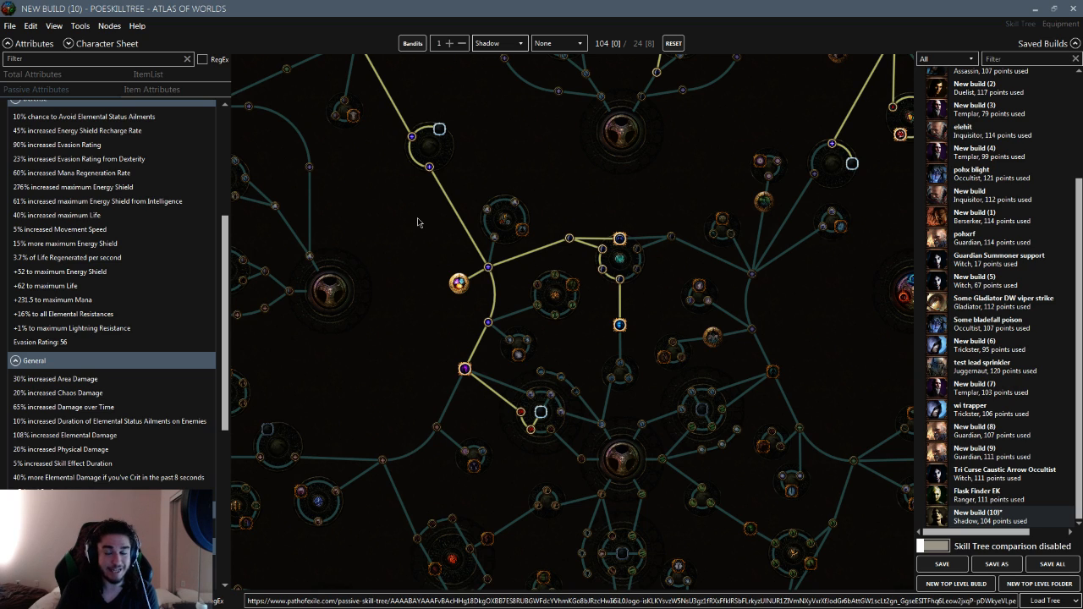
mouse_move(421, 286)
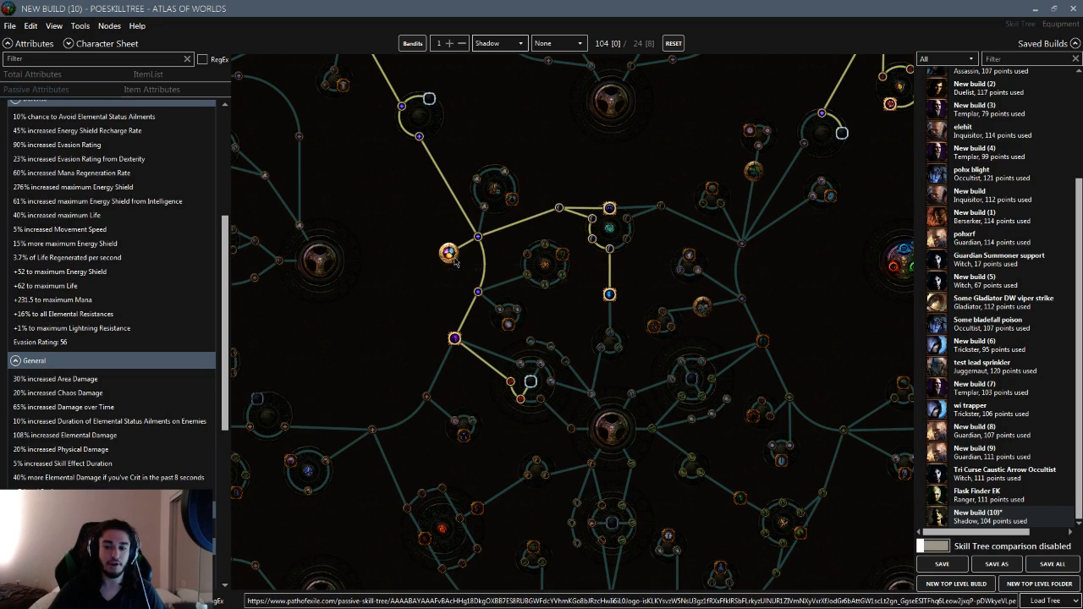
mouse_move(449, 253)
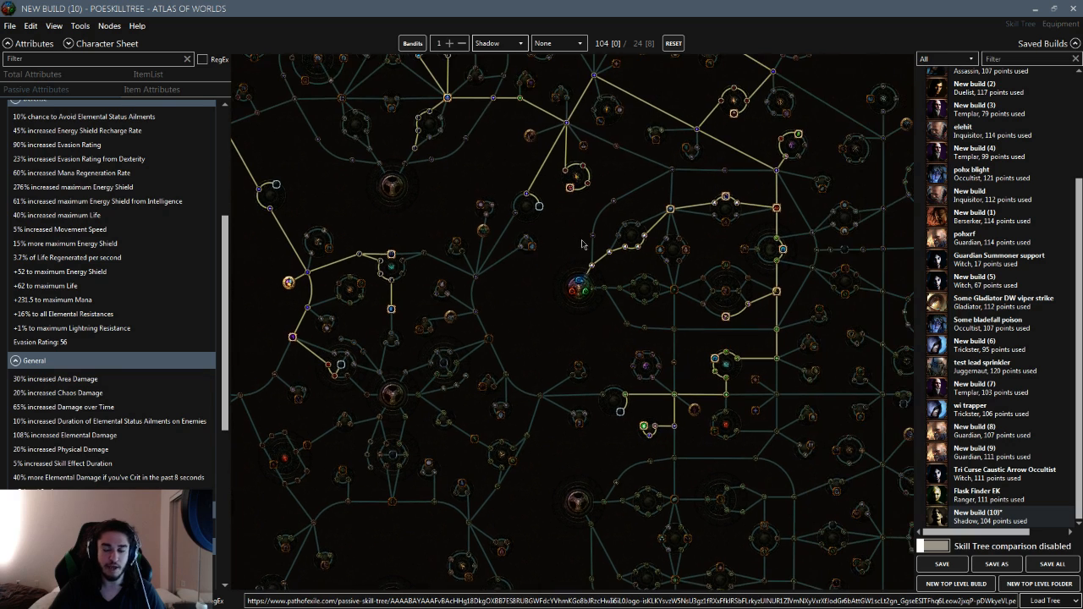
mouse_move(543, 275)
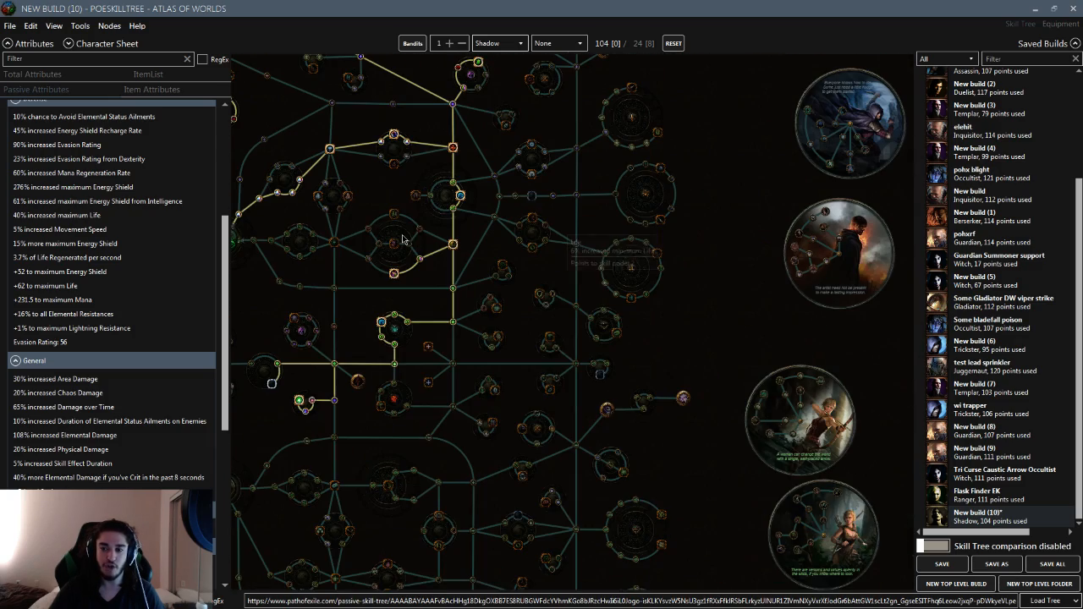
- Choose Trickster ascendancy and allocate the Attack and Cast Speed, Evasion and Energy Shield node
scroll(down, 3)
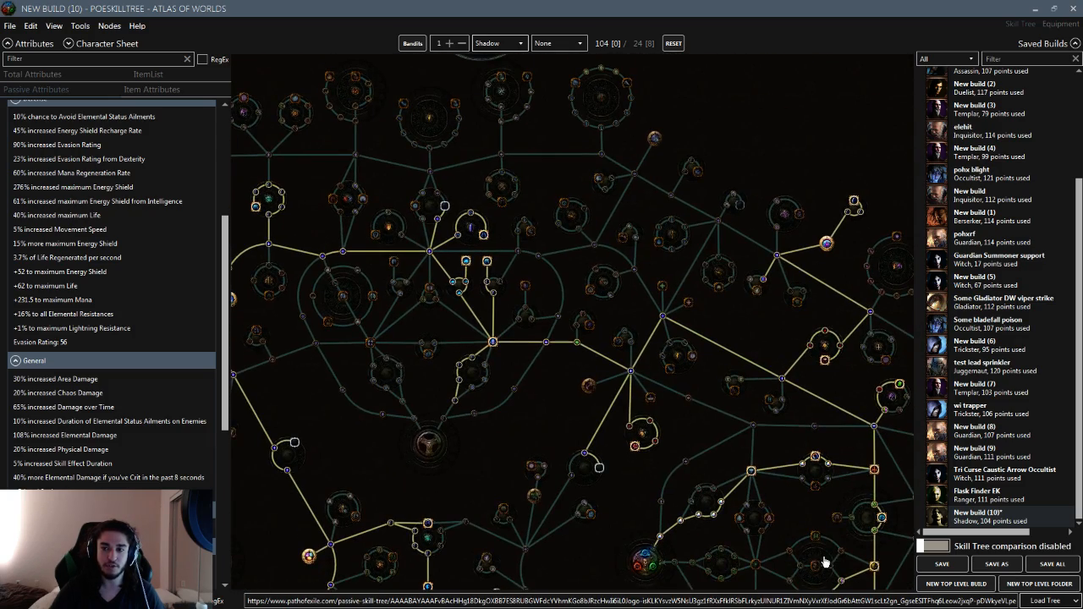
scroll(up, 3)
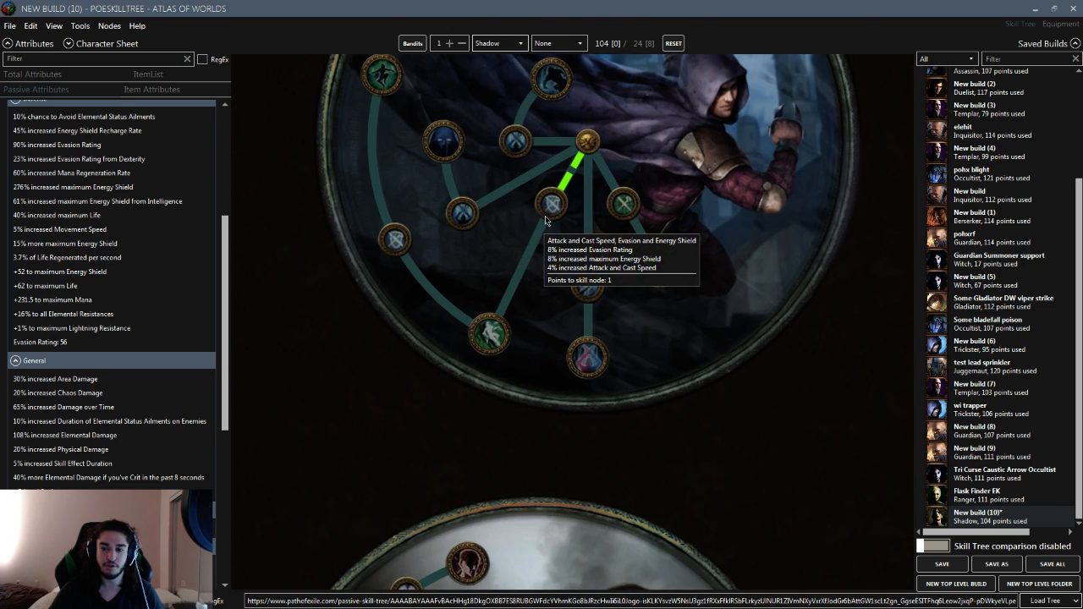
scroll(down, 3)
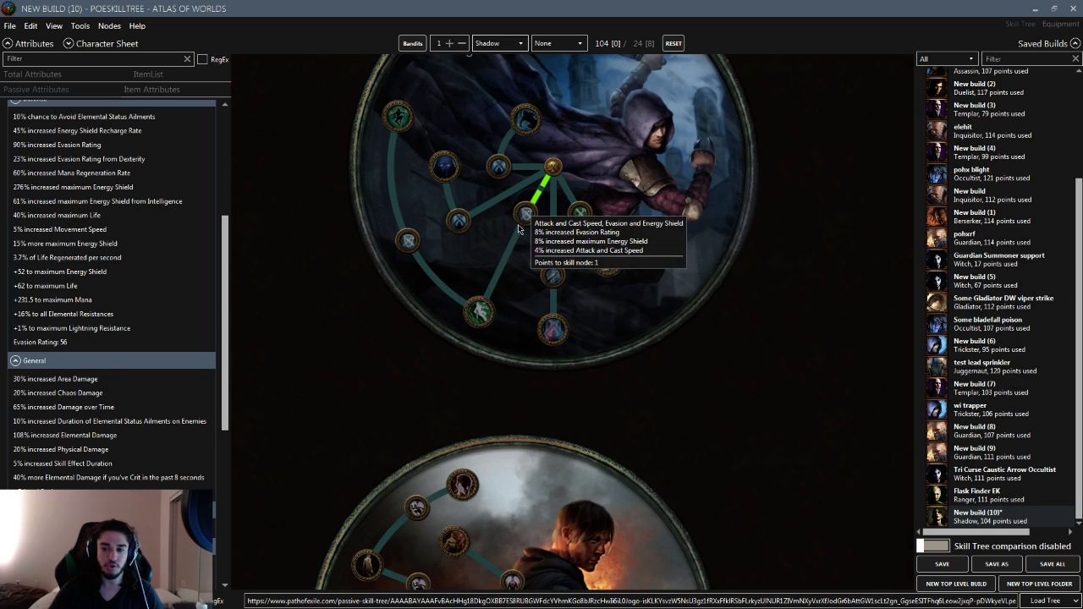
scroll(up, 3)
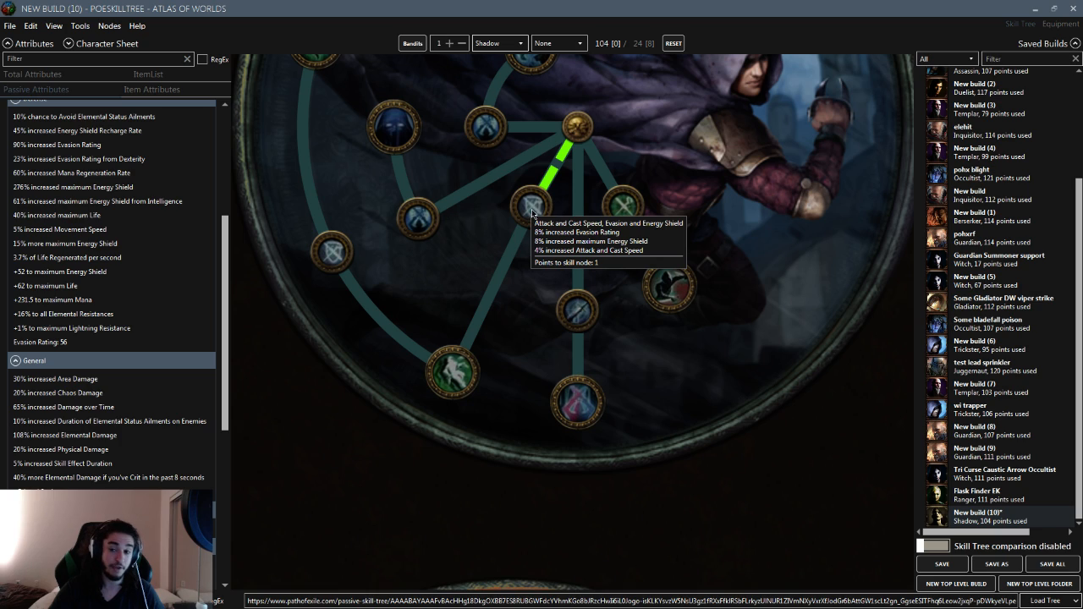
click(532, 203)
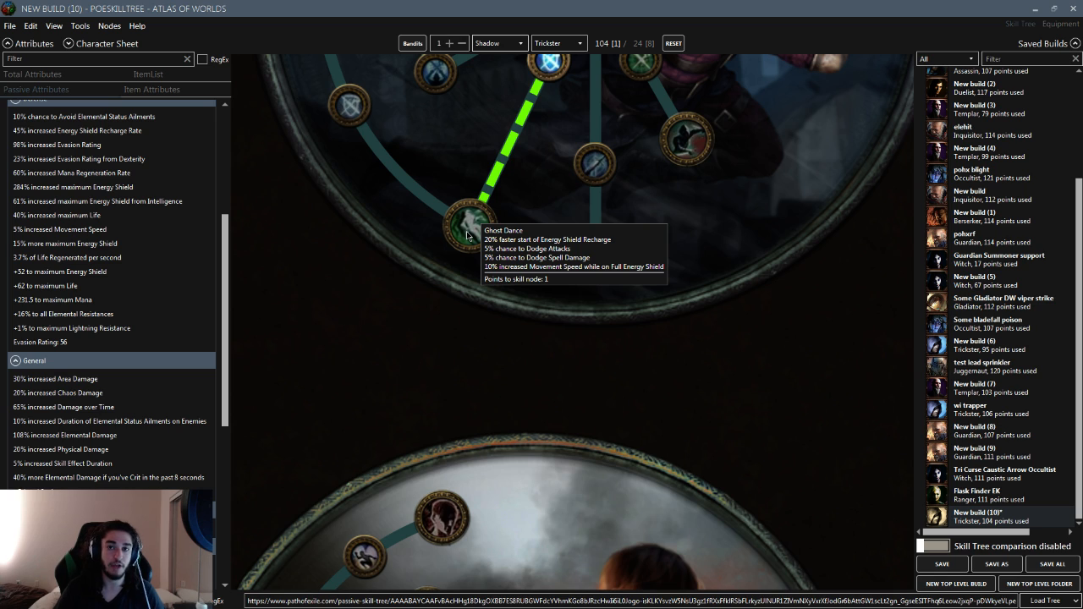
- Allocate the Ghost Dance ascendancy node and scroll the Trickster tree
click(473, 317)
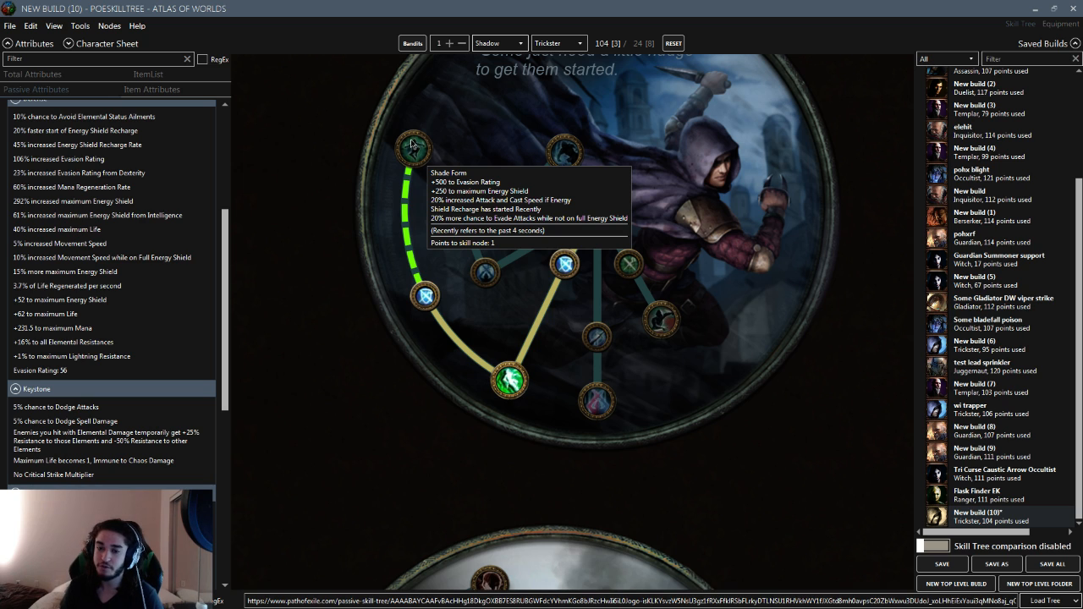
scroll(down, 3)
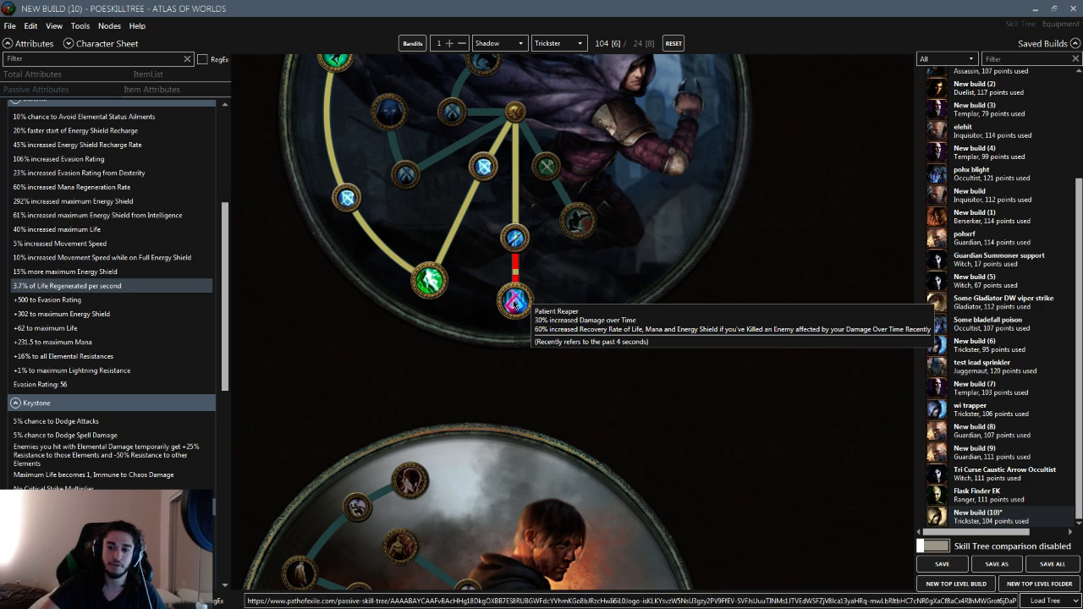
mouse_move(279, 297)
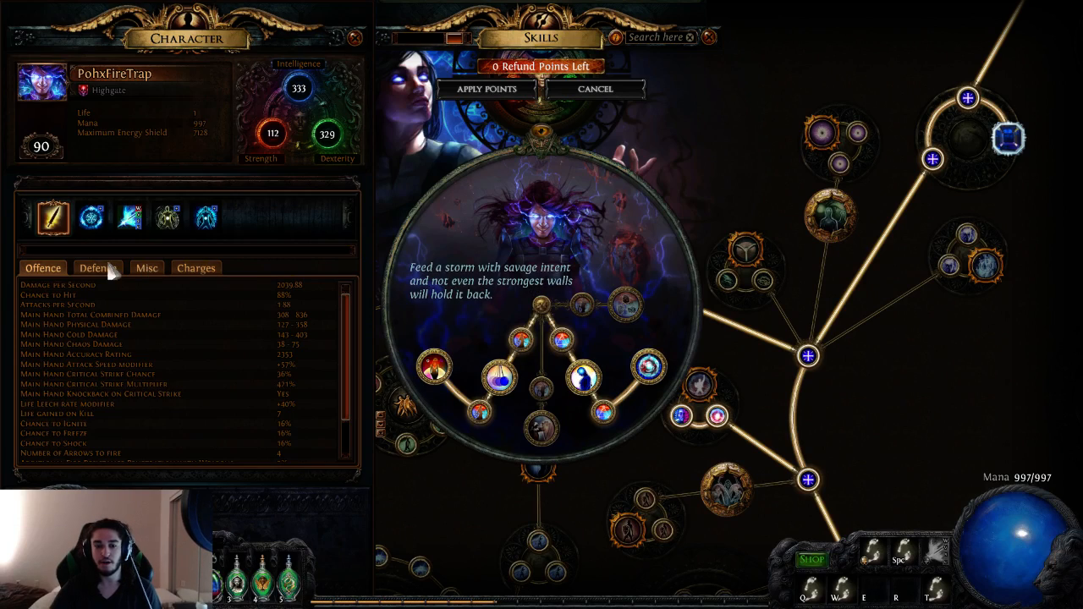
- Show the character's Misc stats, then the Charges stats, in the Character panel
click(195, 268)
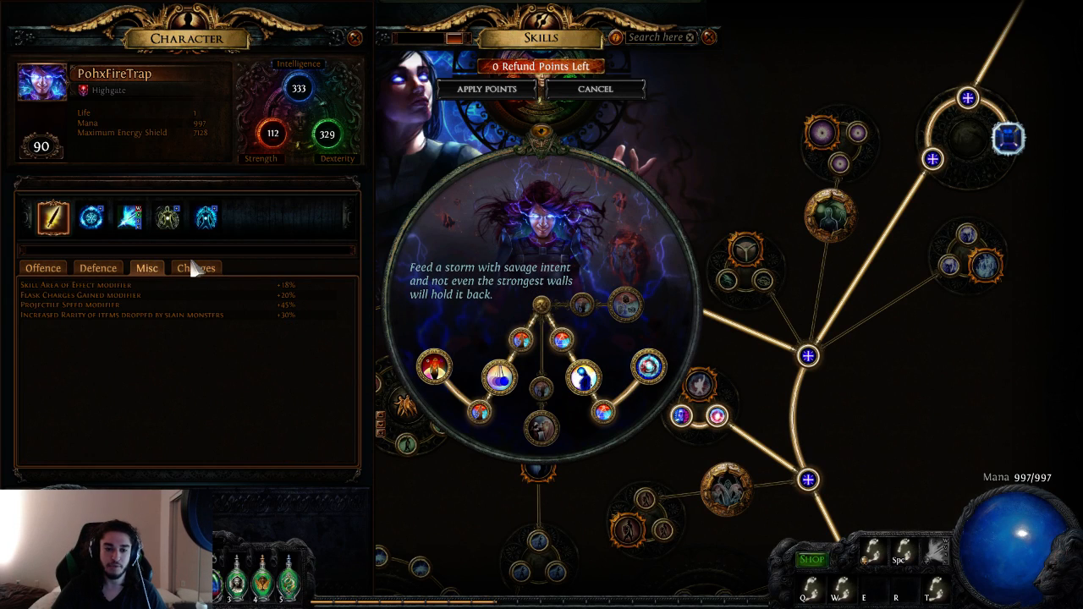
click(196, 268)
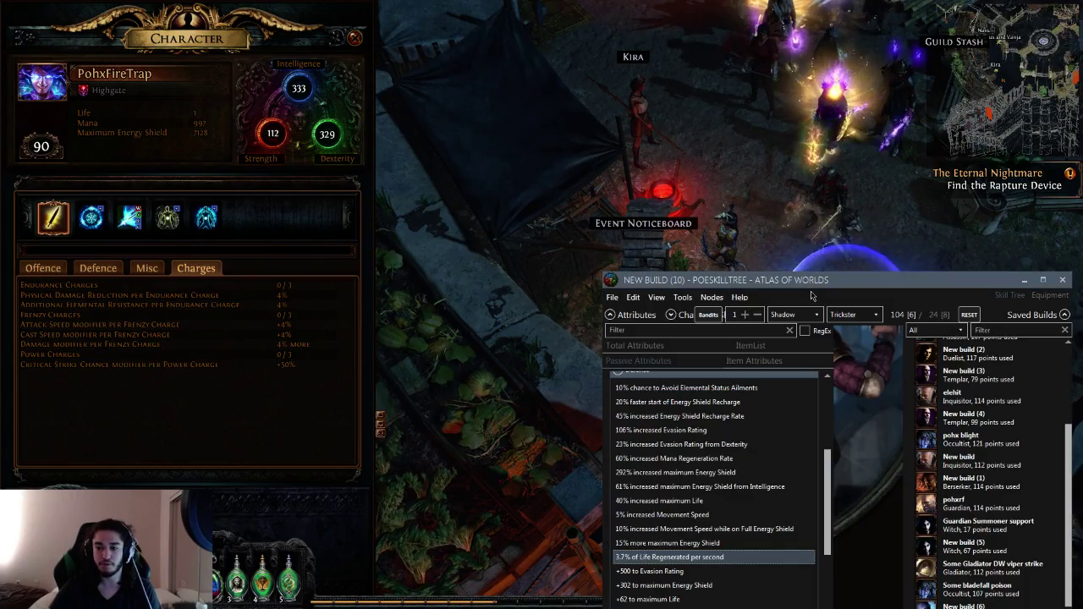
- Maximize PoESkillTree over the game to show the whole Trickster passive tree
click(1043, 279)
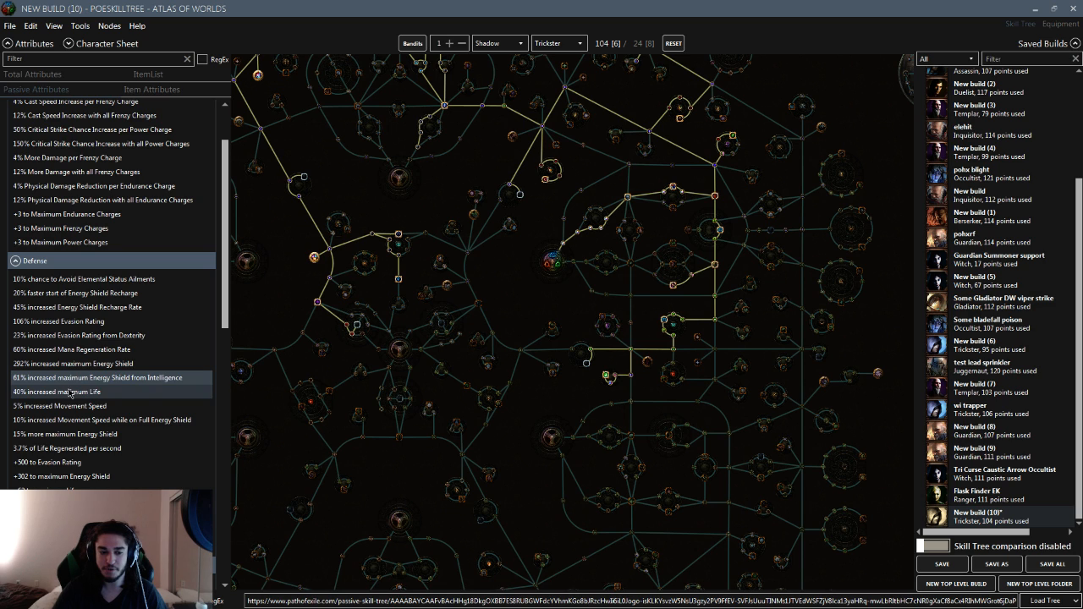
mouse_move(386, 164)
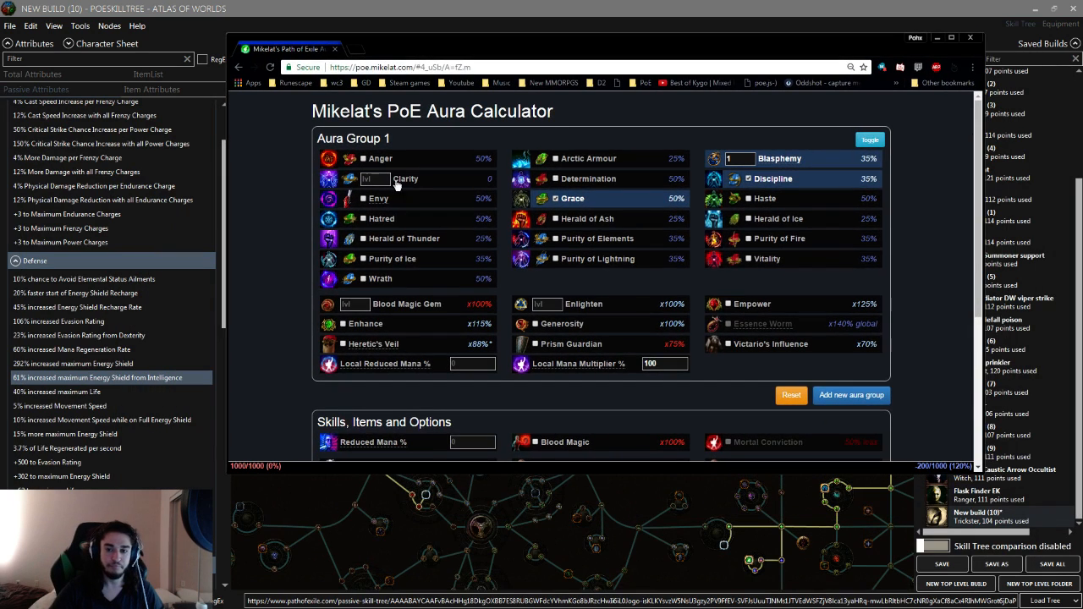
- Scroll the aura calculator to review Reduced Mana and the Grace, Discipline, Blasphemy costs
scroll(down, 3)
text(16)
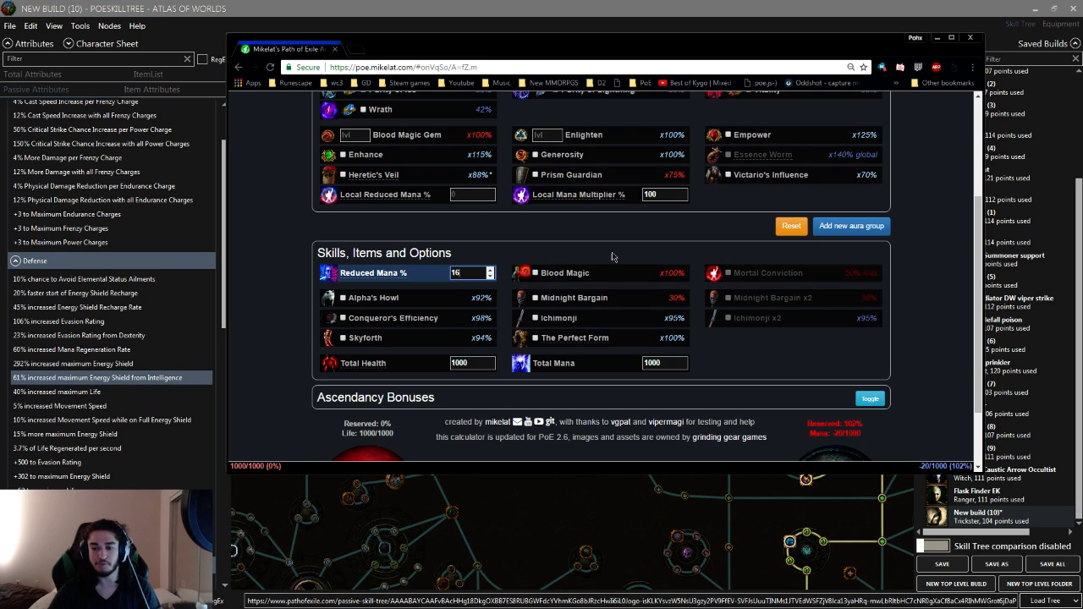
scroll(up, 3)
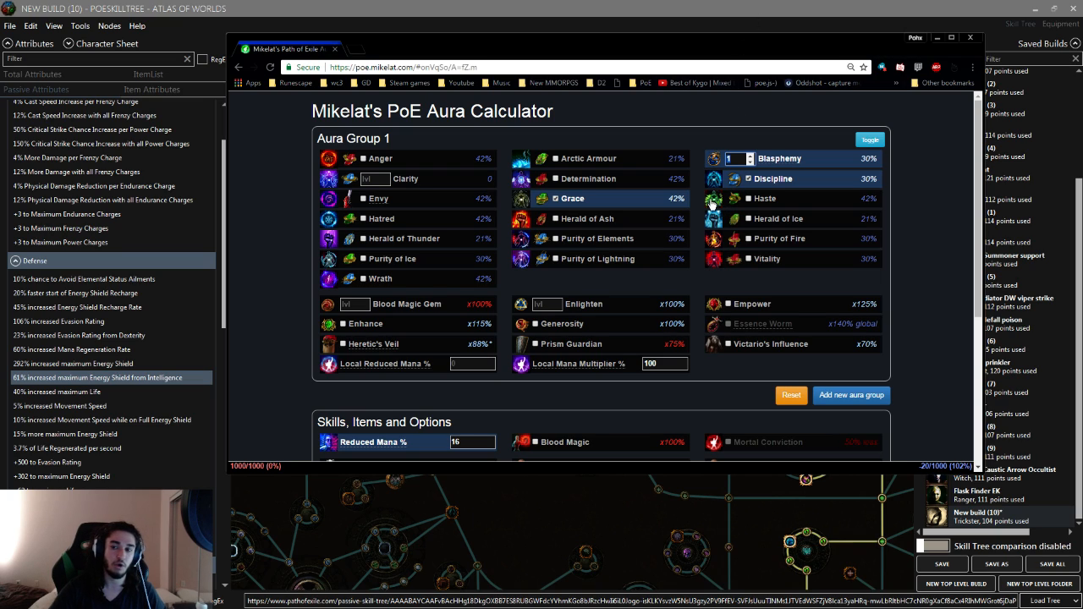
mouse_move(685, 142)
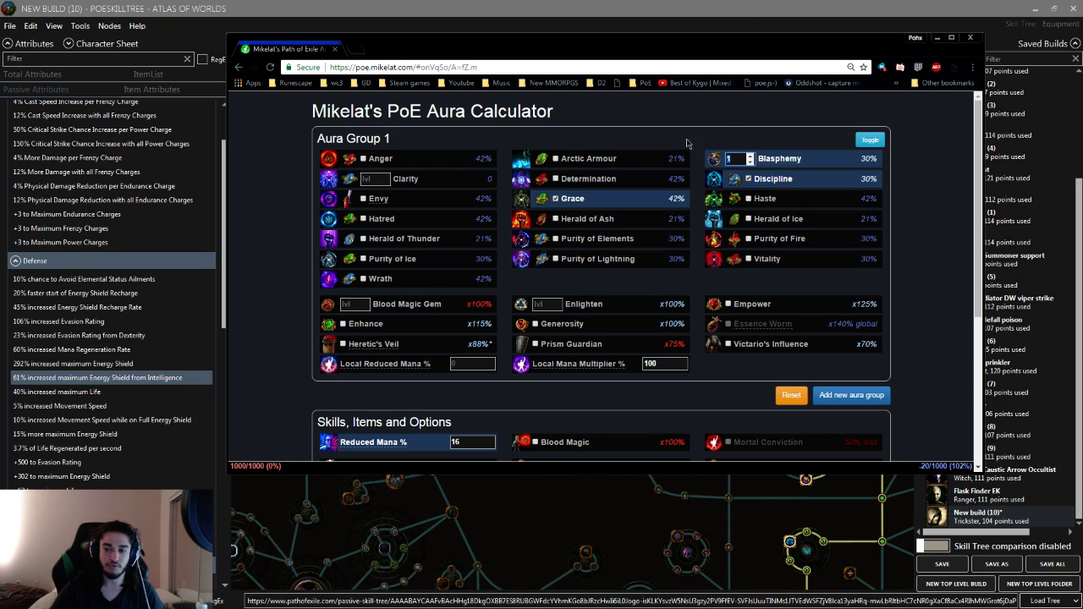
mouse_move(581, 206)
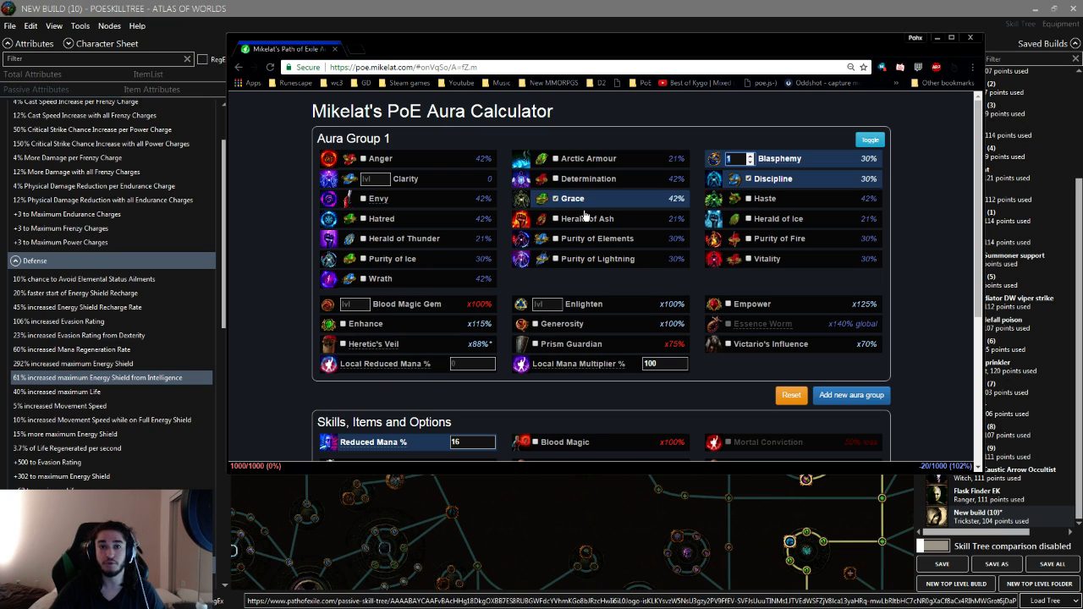
mouse_move(594, 230)
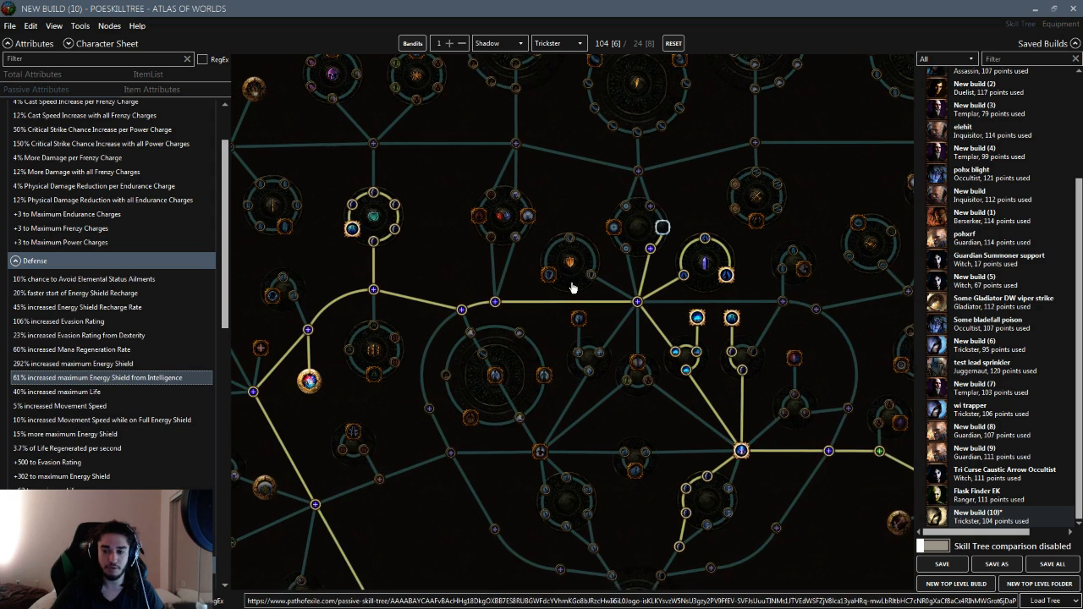
- Pan across the Trickster passive tree to another area
drag(571, 287, 555, 237)
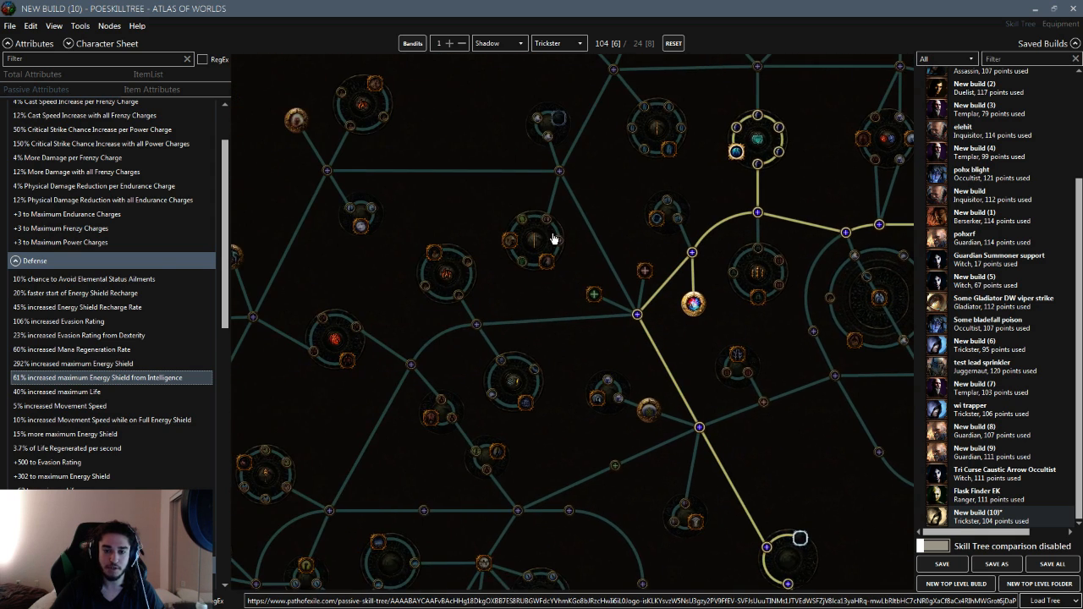
drag(555, 237, 507, 170)
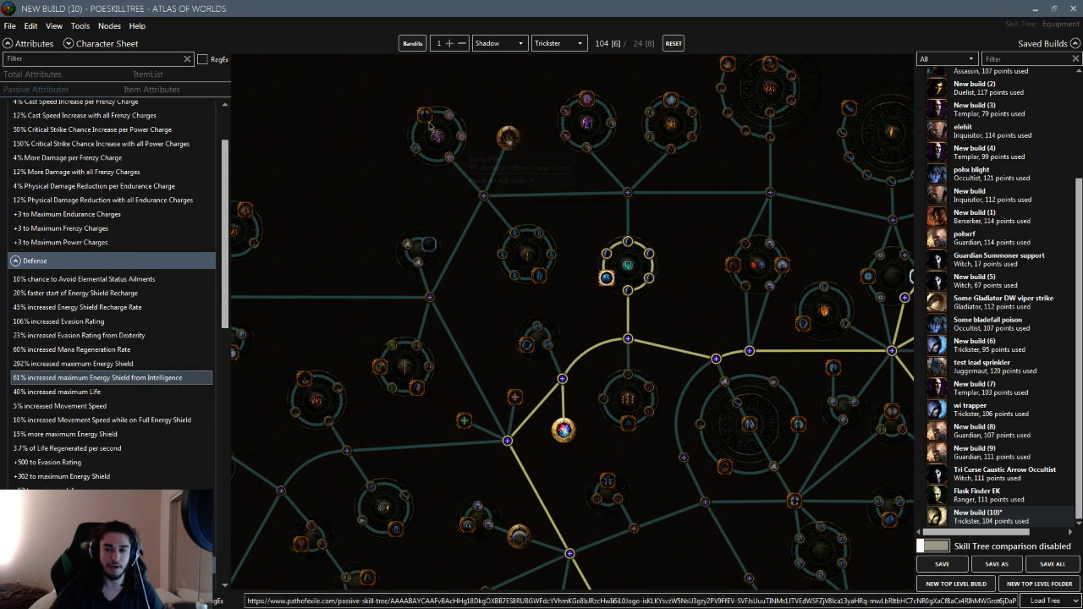
mouse_move(436, 126)
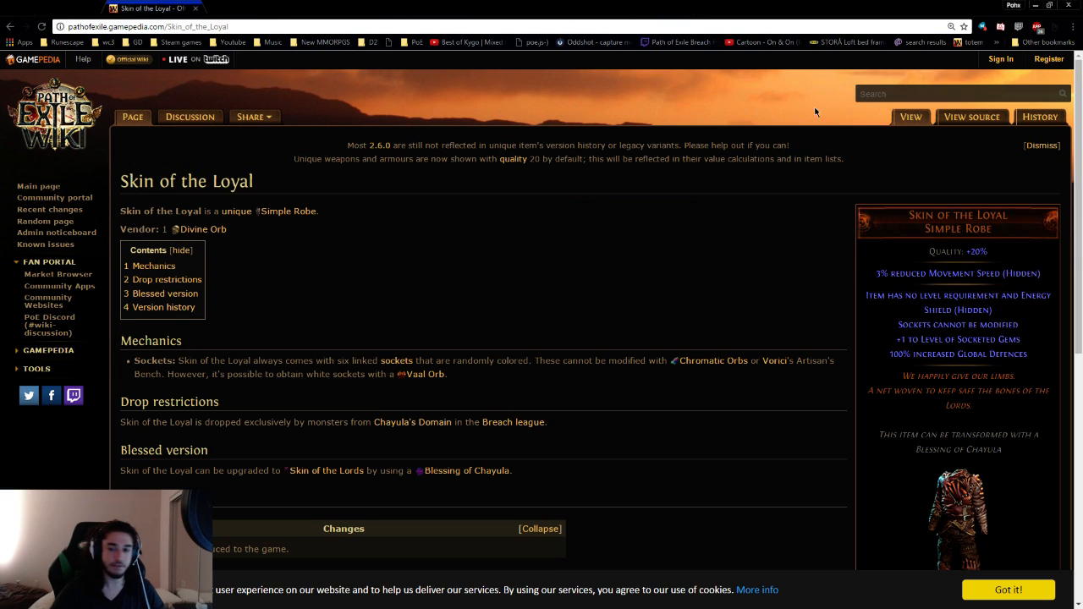
- Read through the Skin of the Loyal item box: Simple Robe stats, drop source and blessed version
scroll(down, 3)
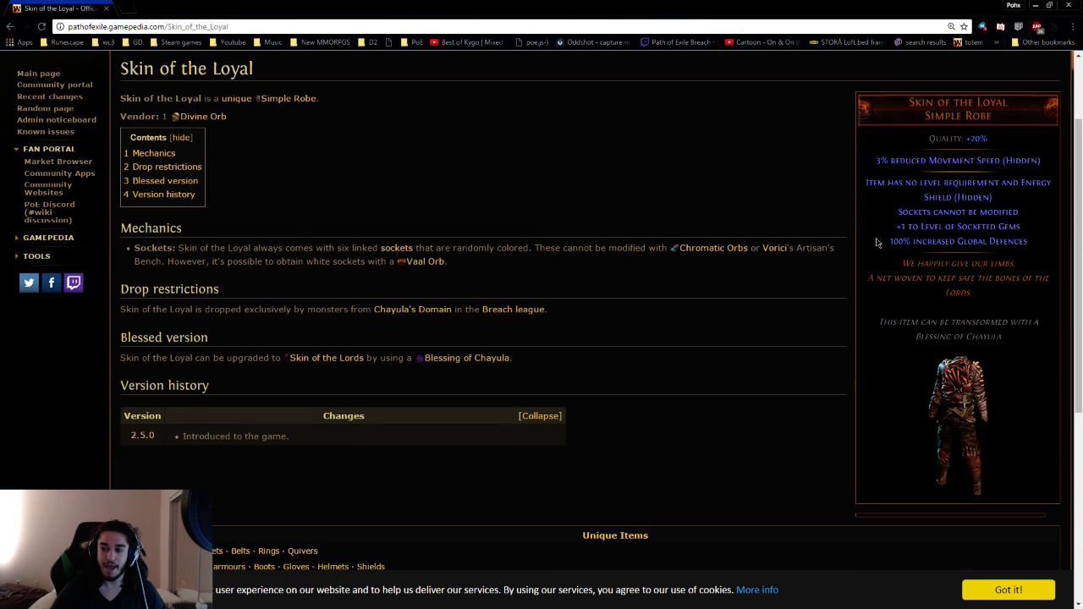
double_click(958, 242)
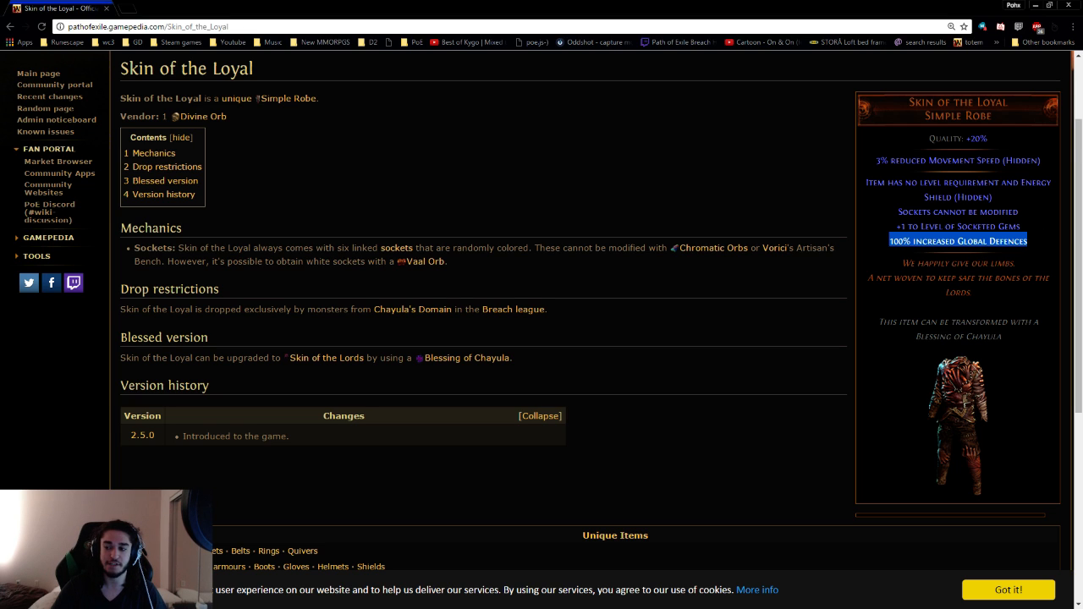
scroll(down, 3)
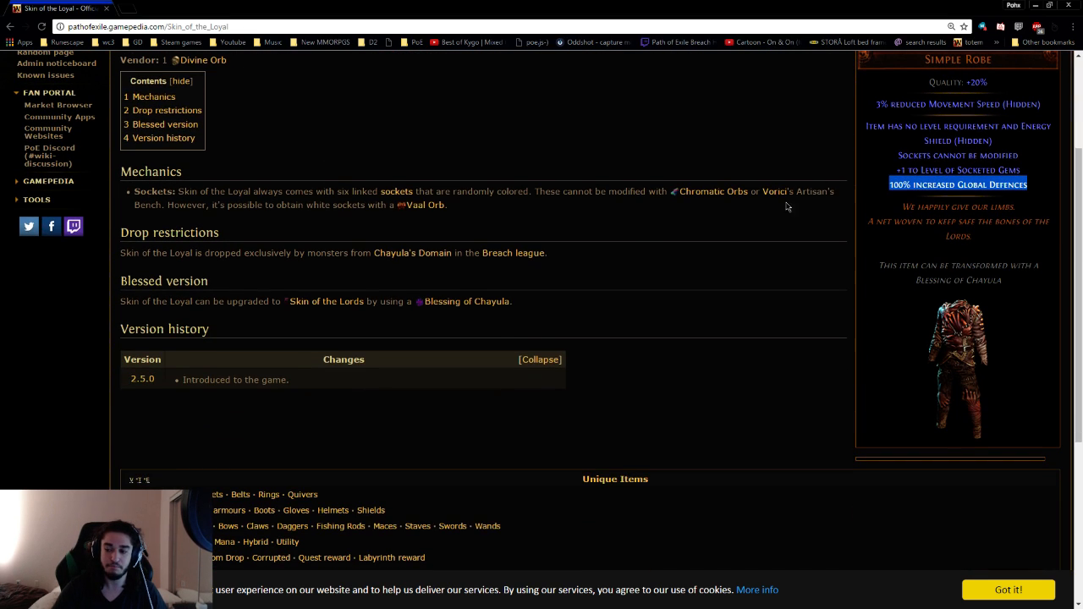
mouse_move(307, 342)
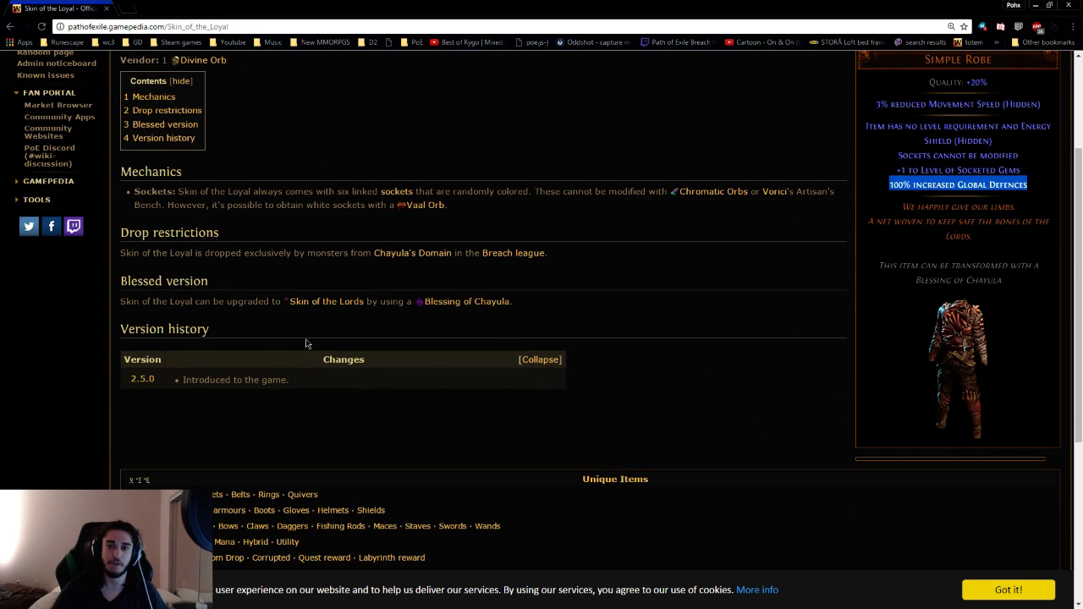
scroll(up, 3)
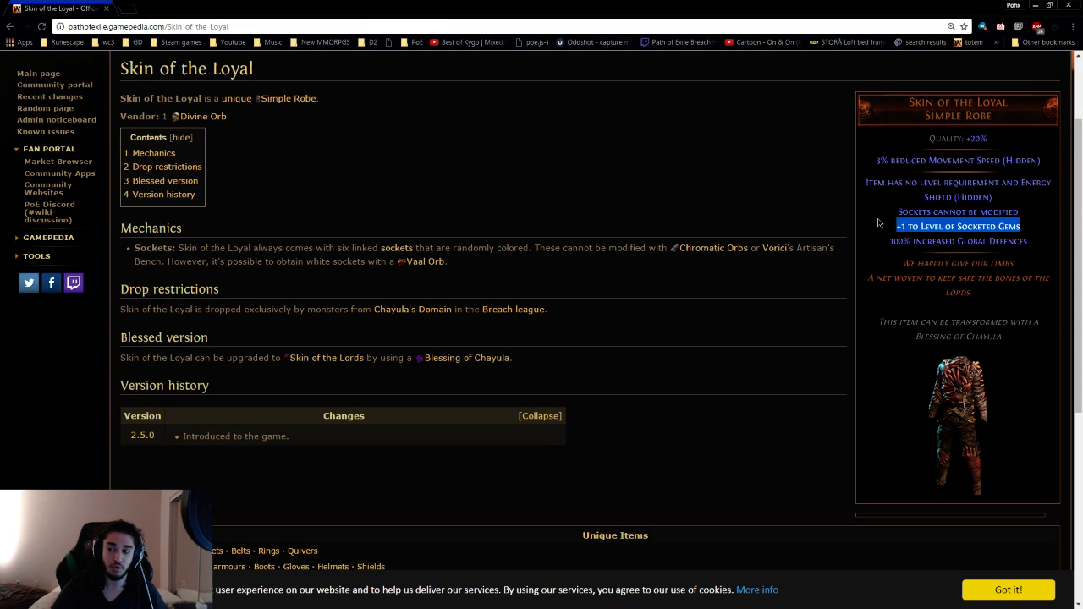
mouse_move(800, 282)
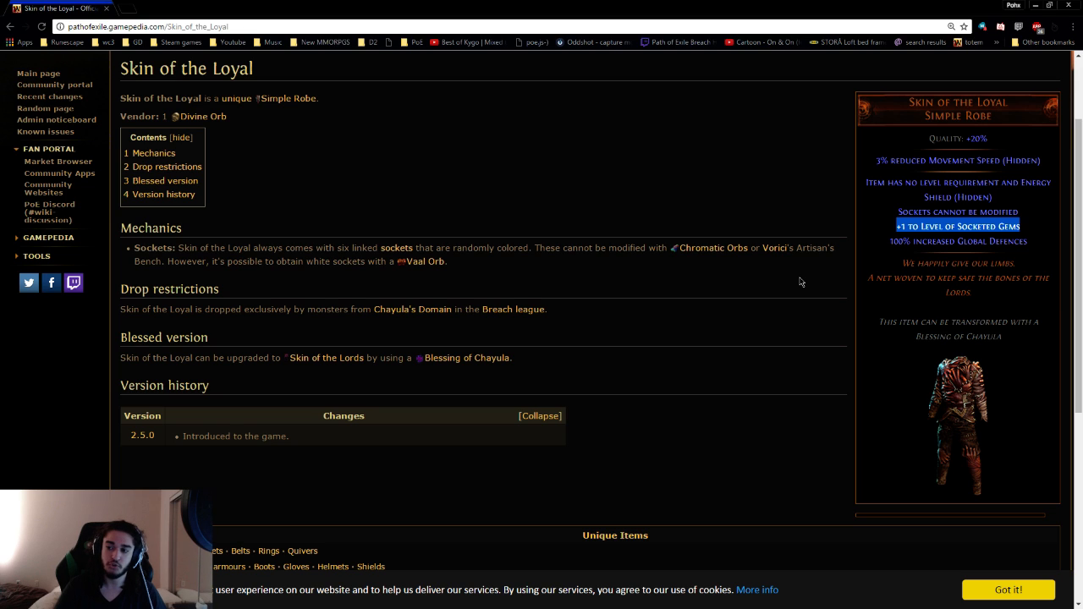
mouse_move(992, 389)
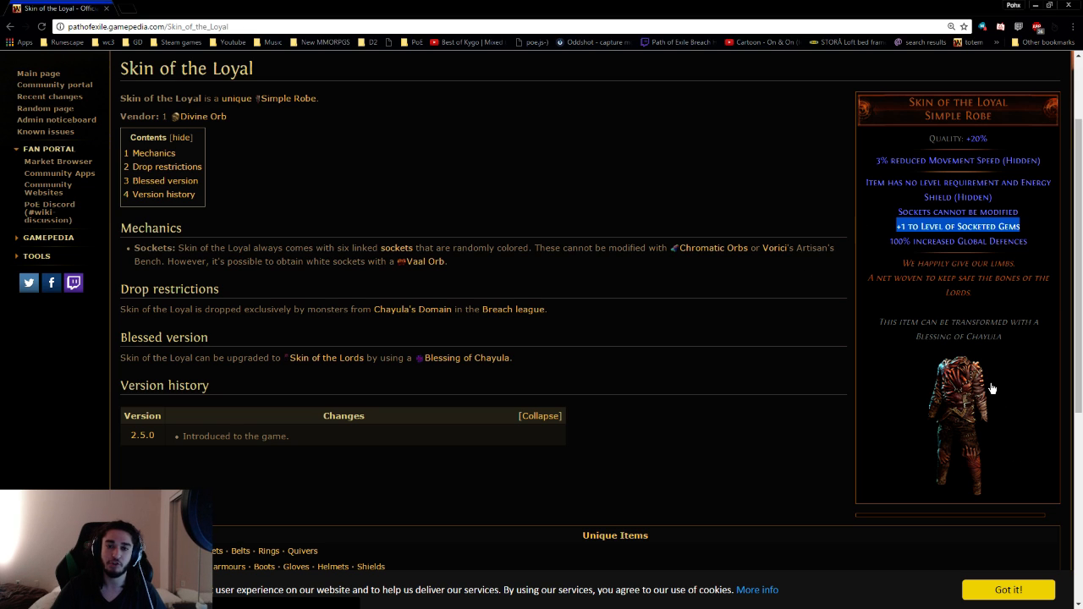
scroll(up, 3)
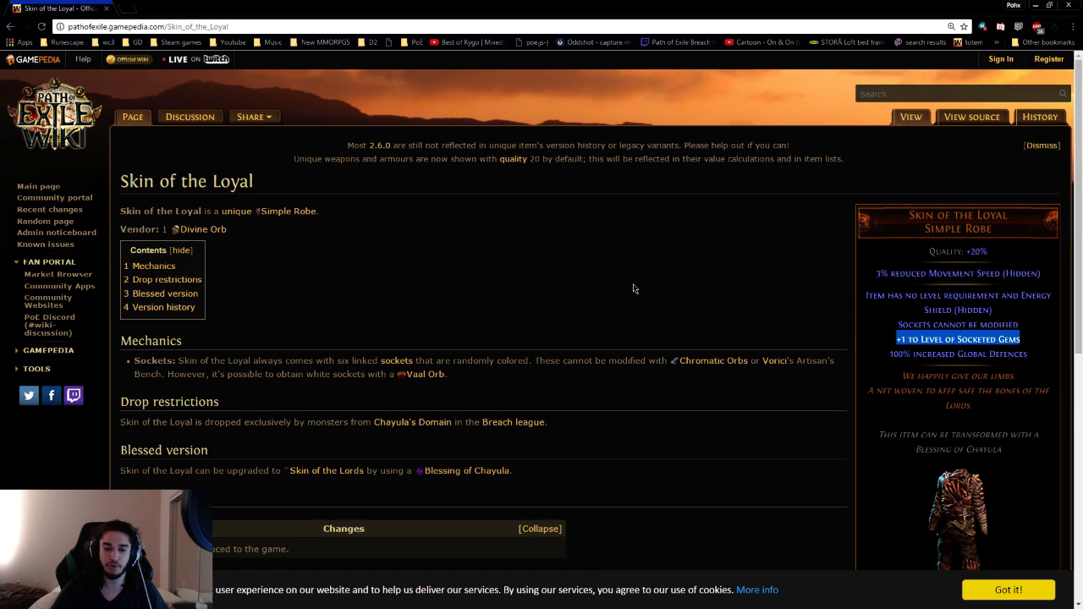
mouse_move(663, 321)
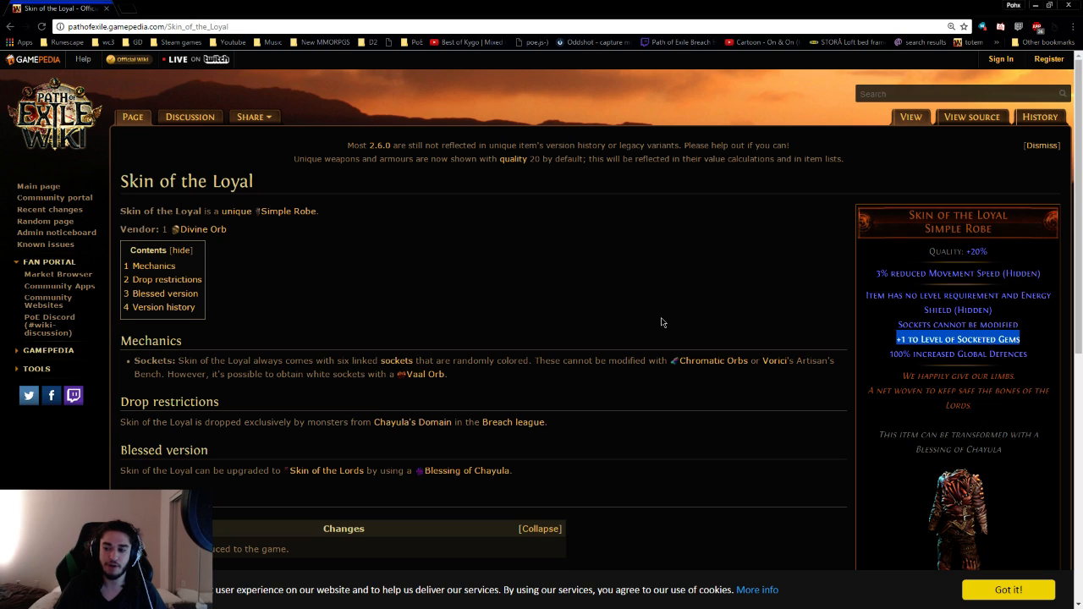